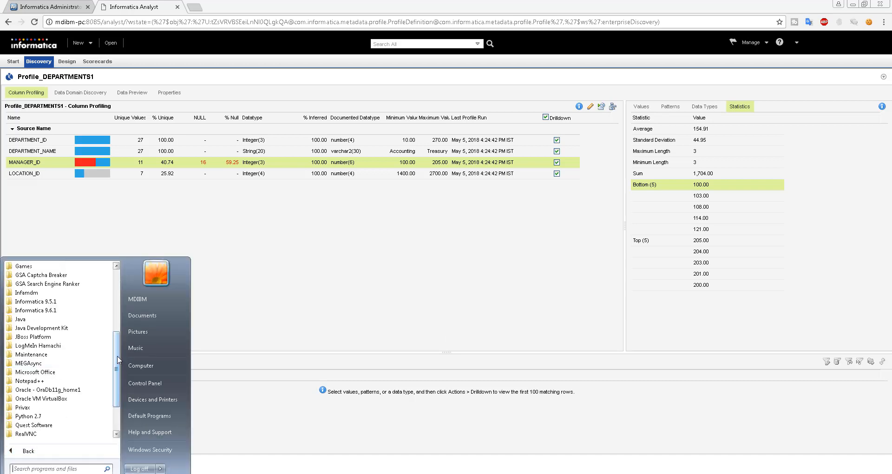
# - Launch Informatica Developer from the Start menu's Informatica 9.6.1 Client programs group
pyautogui.scroll(-3)
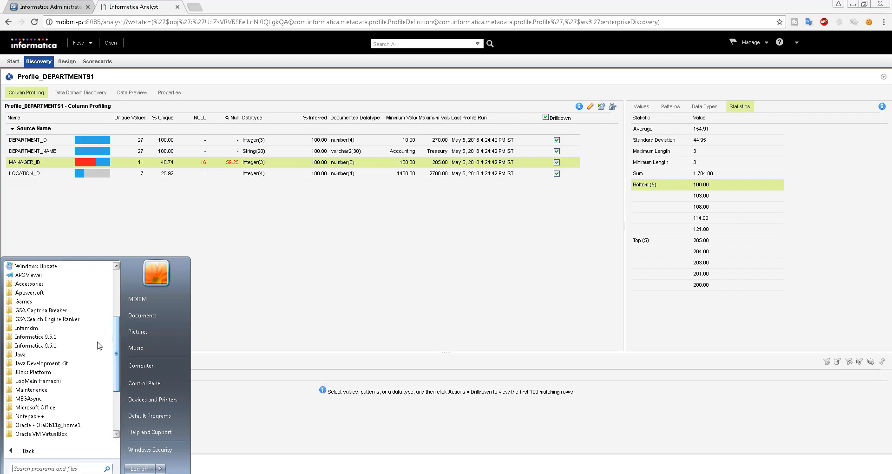
pyautogui.click(36, 345)
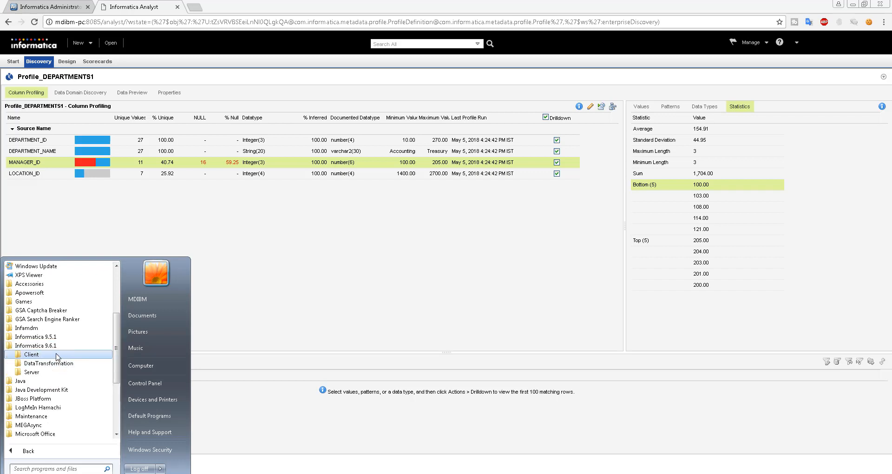
pyautogui.click(31, 354)
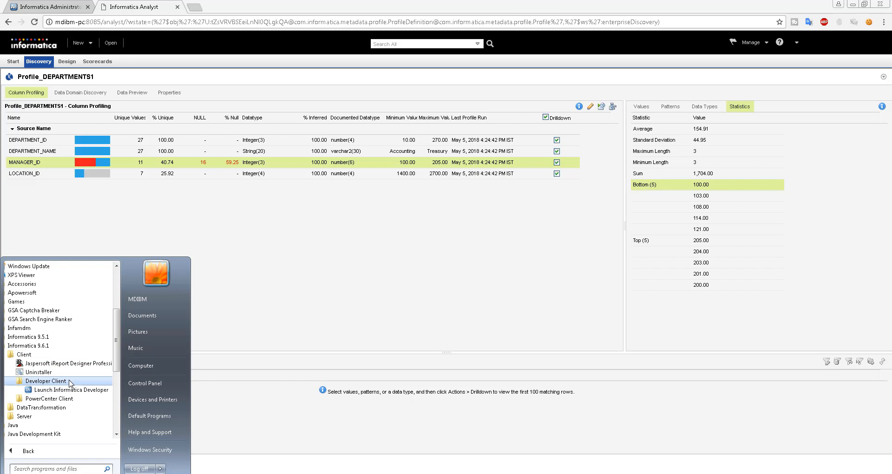
pyautogui.moveTo(75, 390)
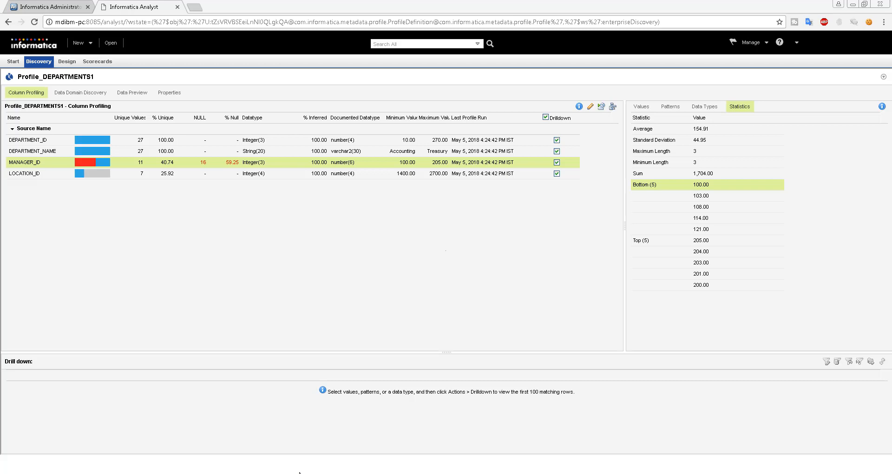
pyautogui.moveTo(336, 368)
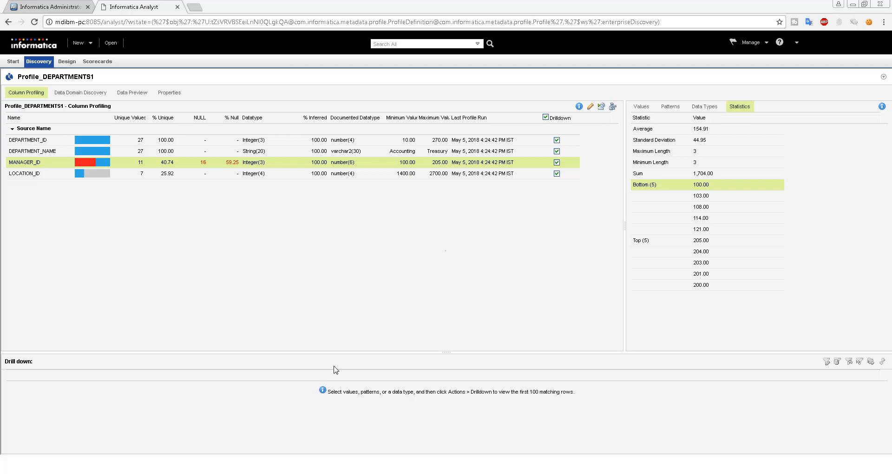
pyautogui.click(751, 42)
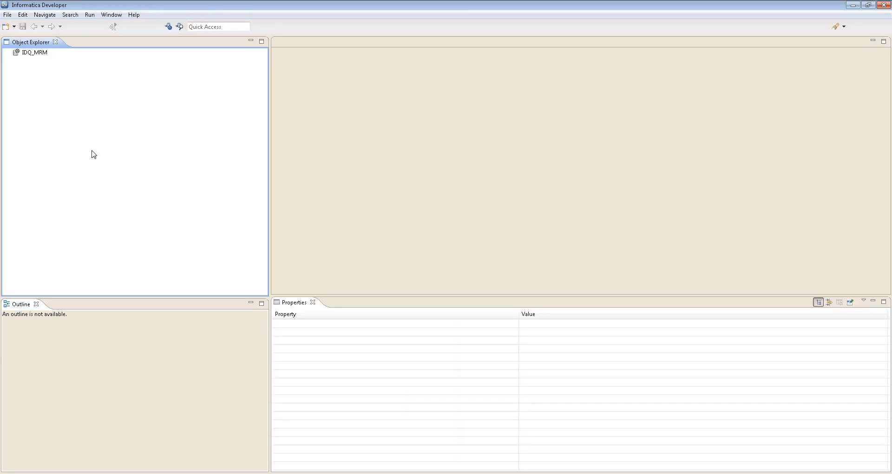
# - Connect to the domain with the password and expand the IDQ_MRM repository
pyautogui.click(31, 52)
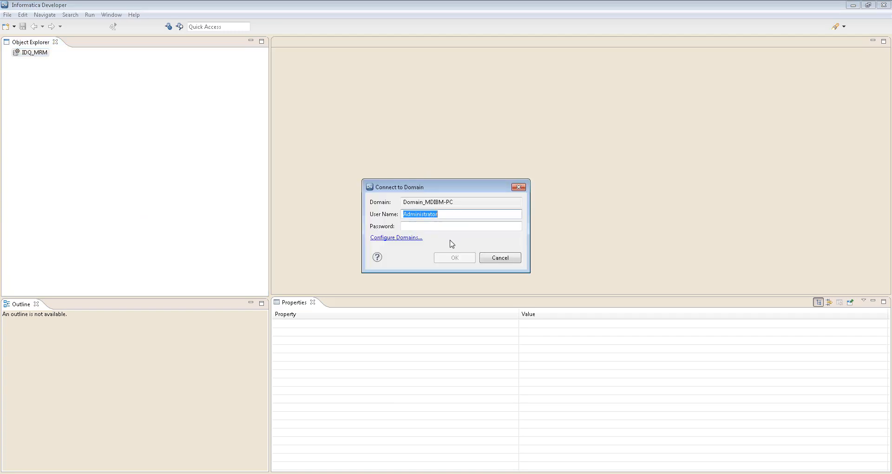
pyautogui.click(461, 226)
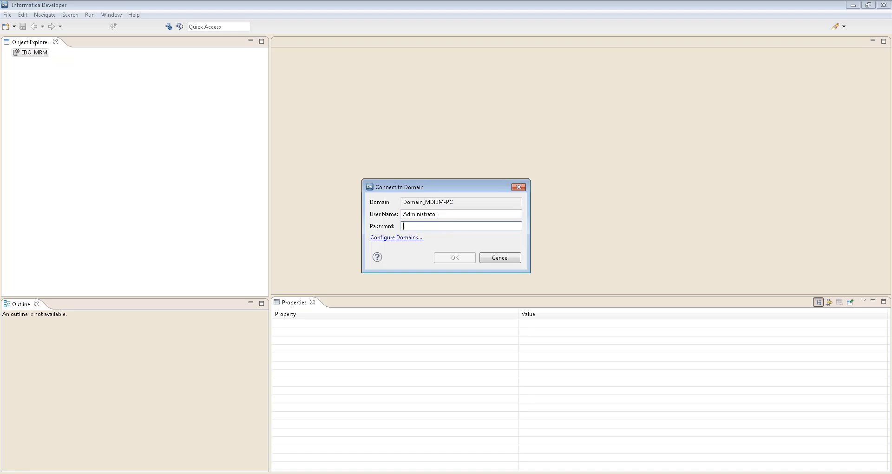
pyautogui.click(454, 258)
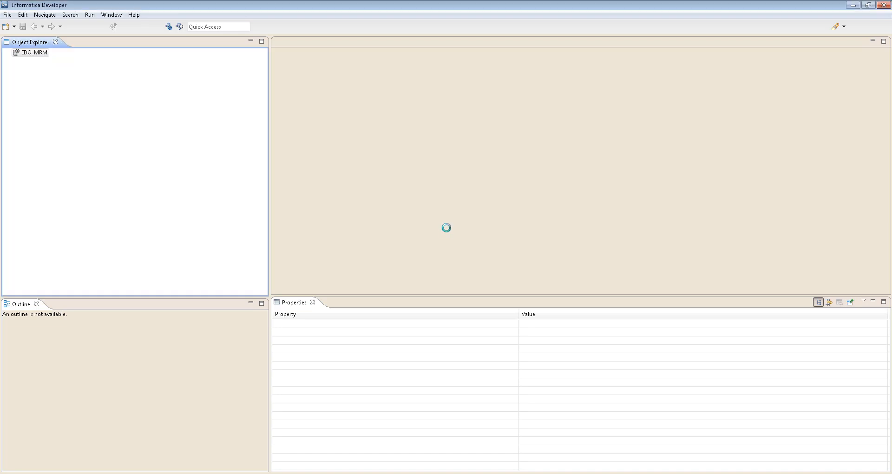
pyautogui.click(27, 53)
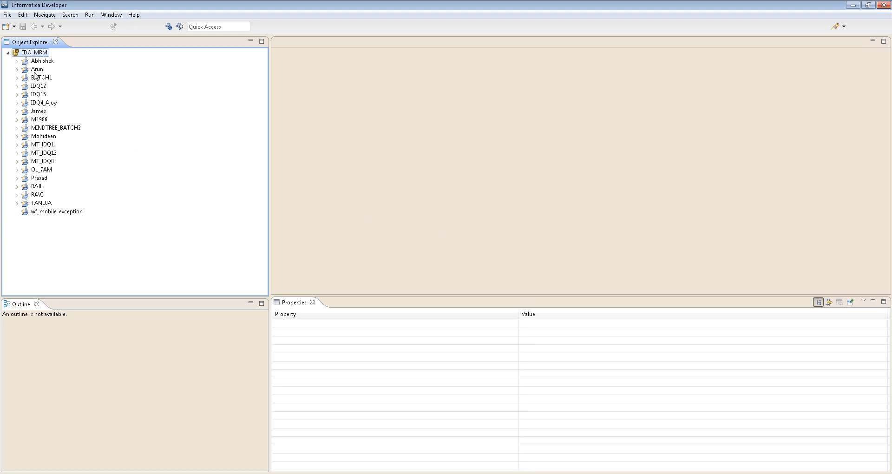
pyautogui.moveTo(124, 189)
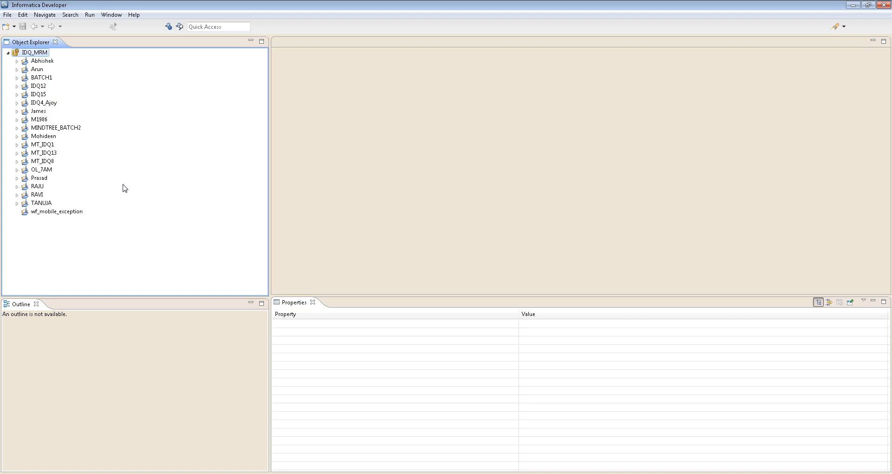
# - Select and expand the BATCH1 project, then bring up Physical Data Objects actions
pyautogui.click(31, 86)
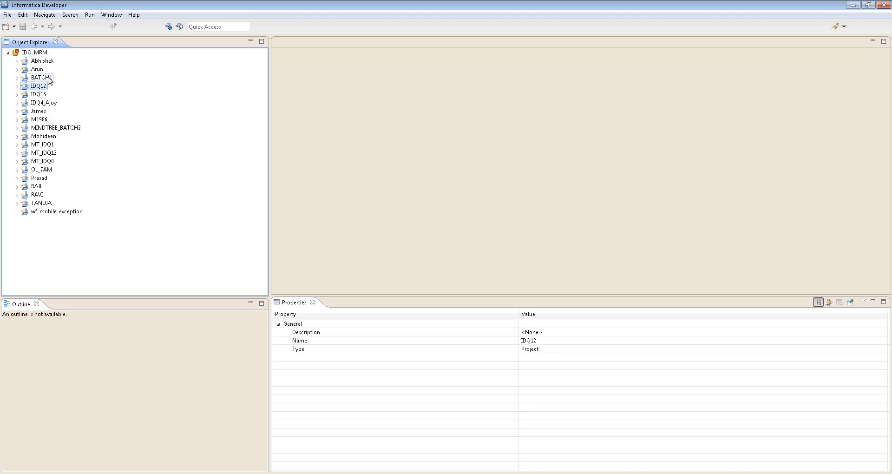
pyautogui.click(35, 76)
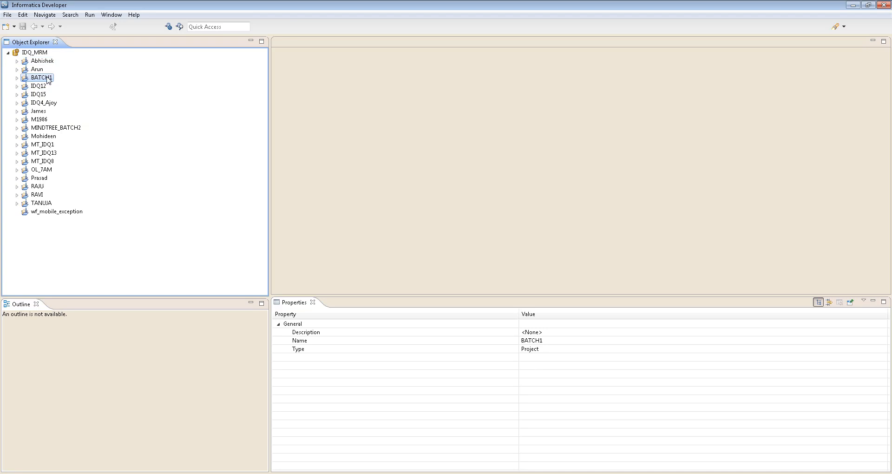
pyautogui.click(15, 77)
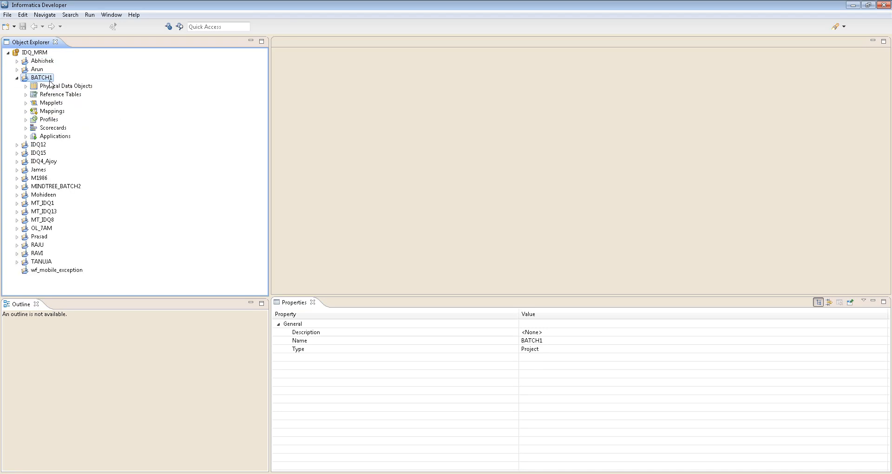
pyautogui.moveTo(38, 10)
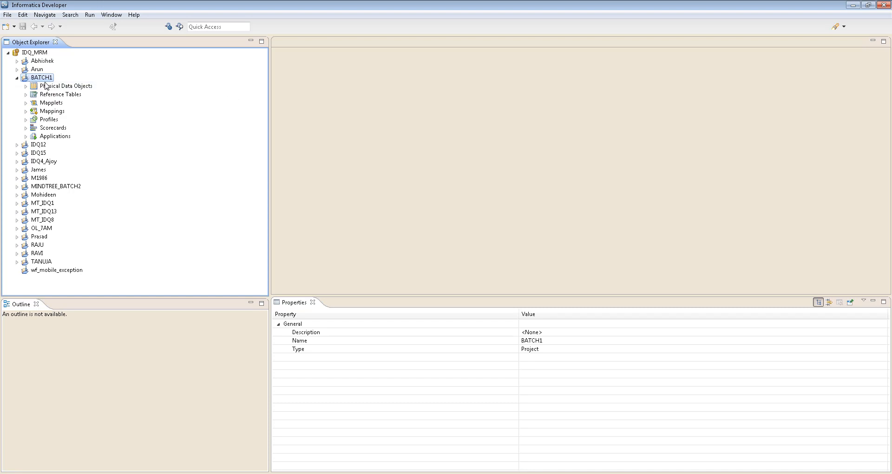
pyautogui.rightClick(35, 78)
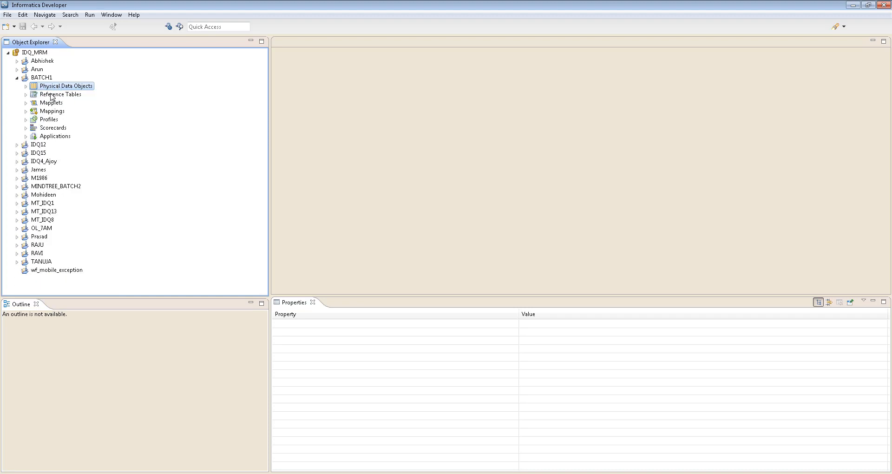
pyautogui.click(26, 85)
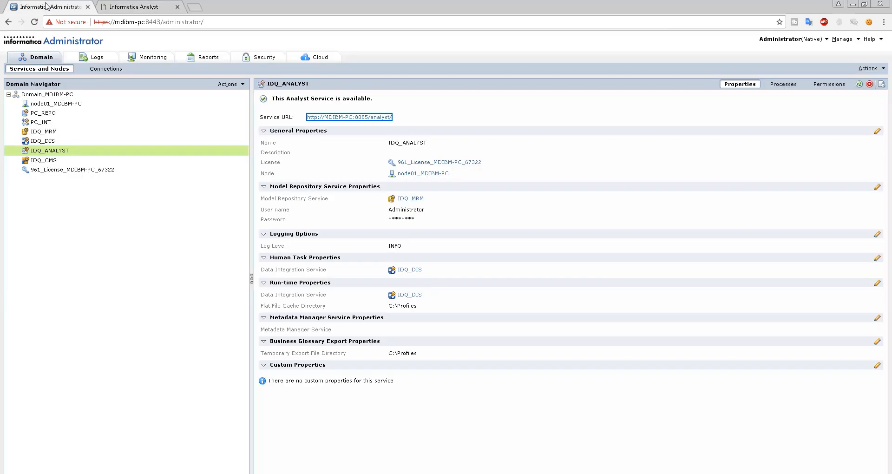
# - Switch to the Informatica Administrator page showing the IDQ_ANALYST service
pyautogui.click(105, 68)
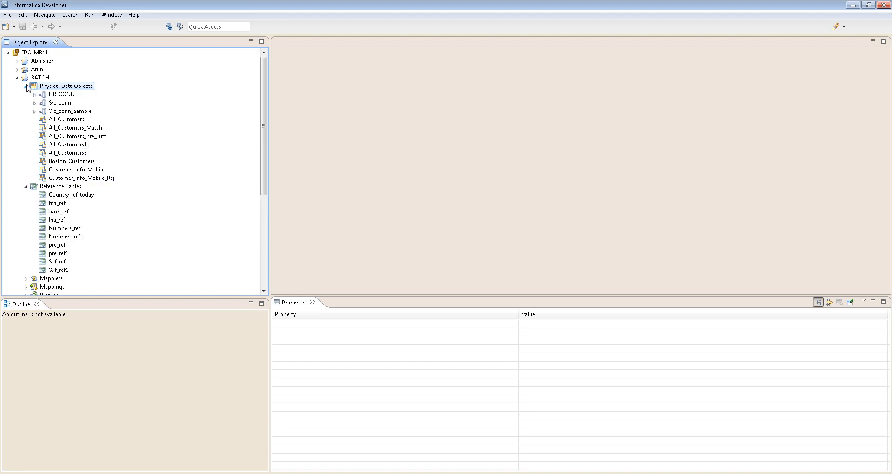
# - Collapse Physical Data Objects, then select the Profiles and Applications folders
pyautogui.click(28, 86)
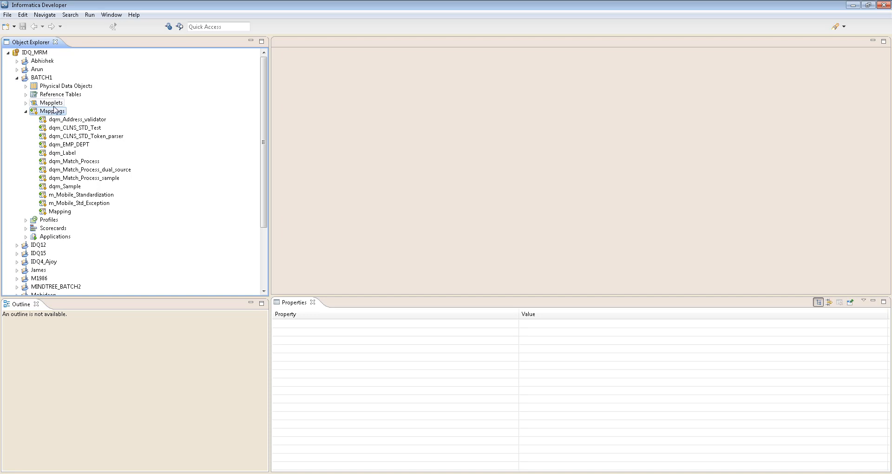
pyautogui.click(48, 219)
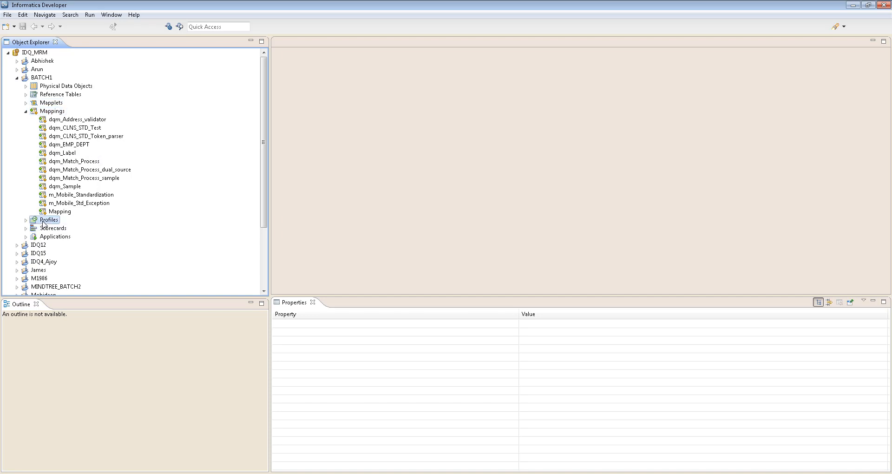
pyautogui.click(23, 236)
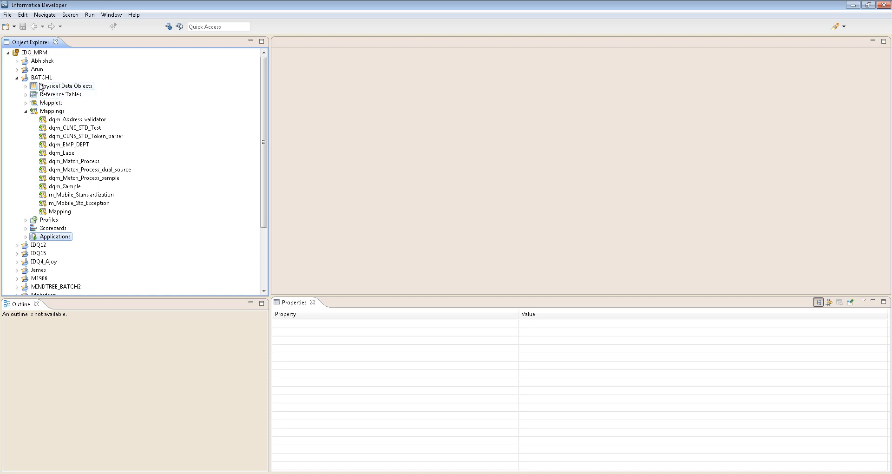
# - Create the m_HelloWorld mapping under BATCH1 Mappings and open it in the editor
pyautogui.rightClick(46, 110)
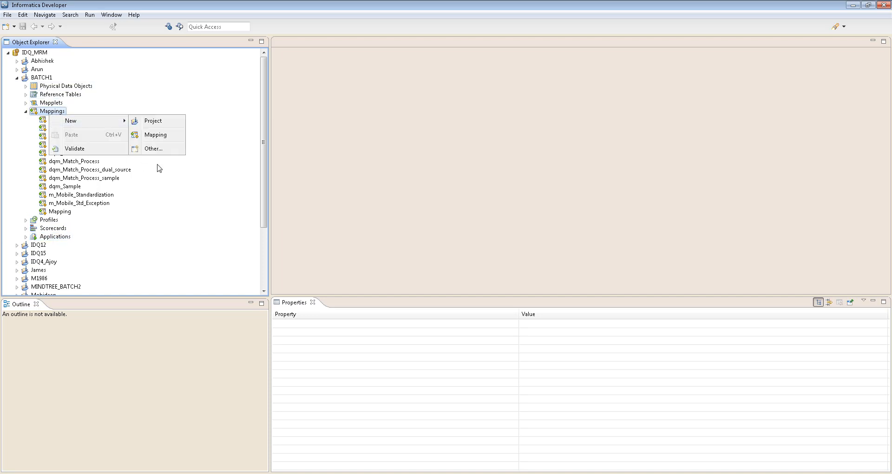
pyautogui.click(155, 135)
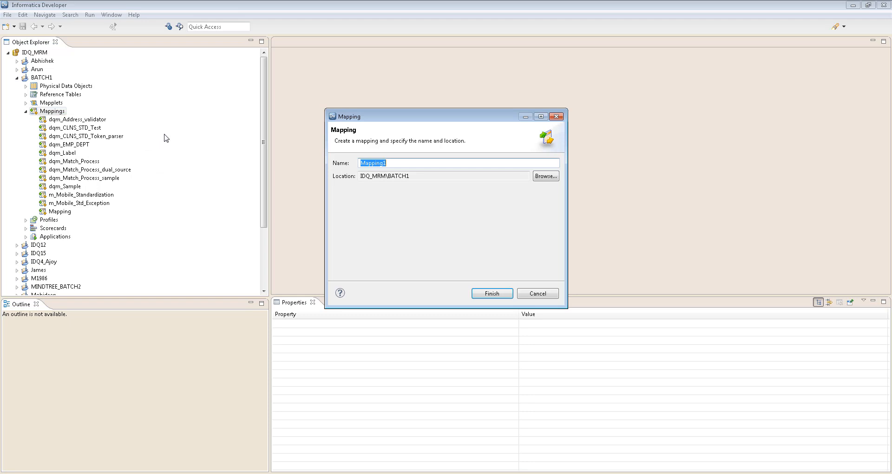
pyautogui.write('m')
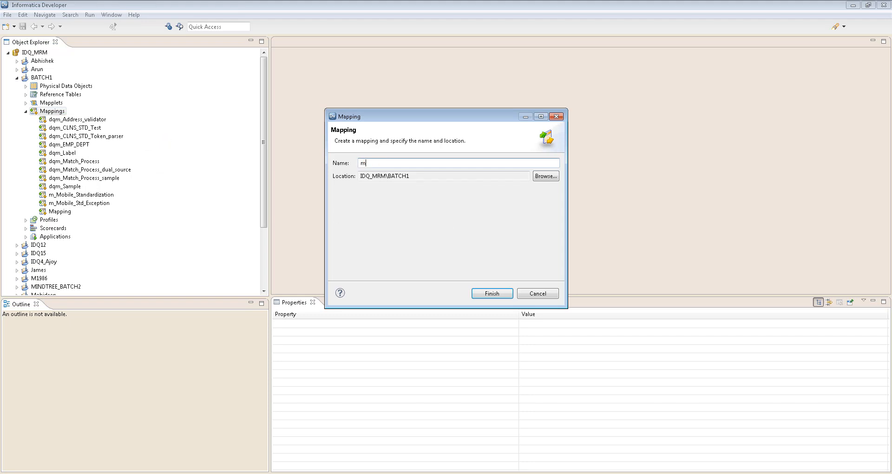
pyautogui.write('_He')
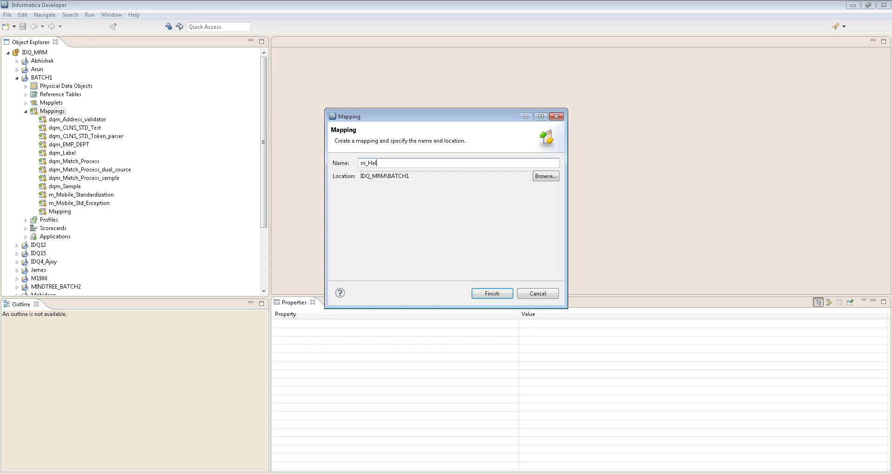
pyautogui.write('loW')
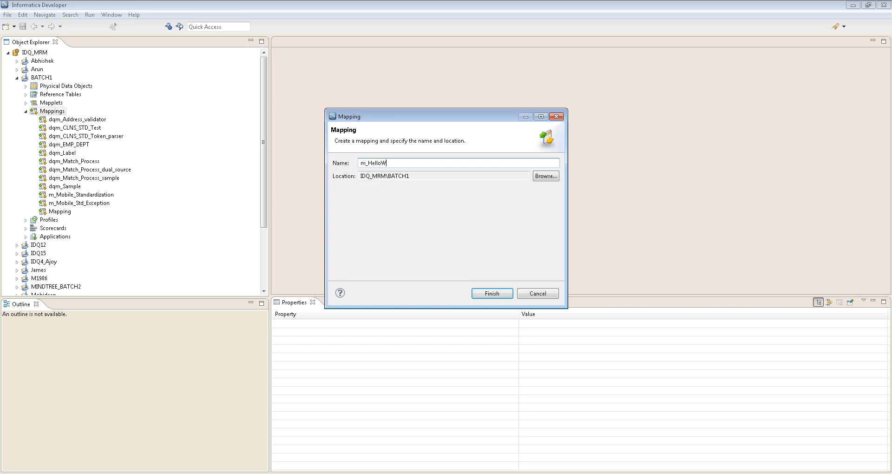
pyautogui.write('orld')
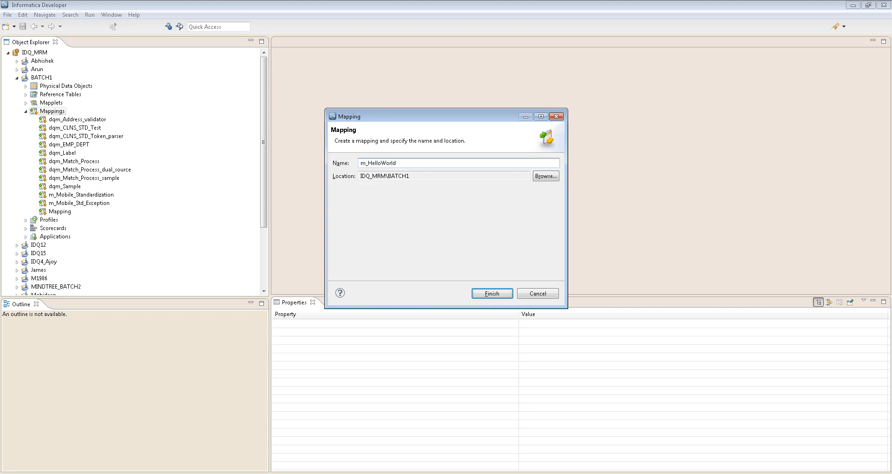
pyautogui.click(492, 293)
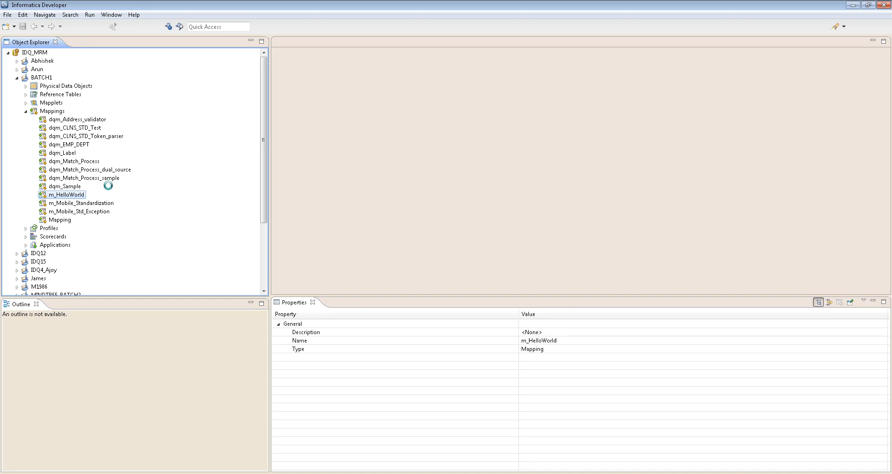
pyautogui.doubleClick(67, 195)
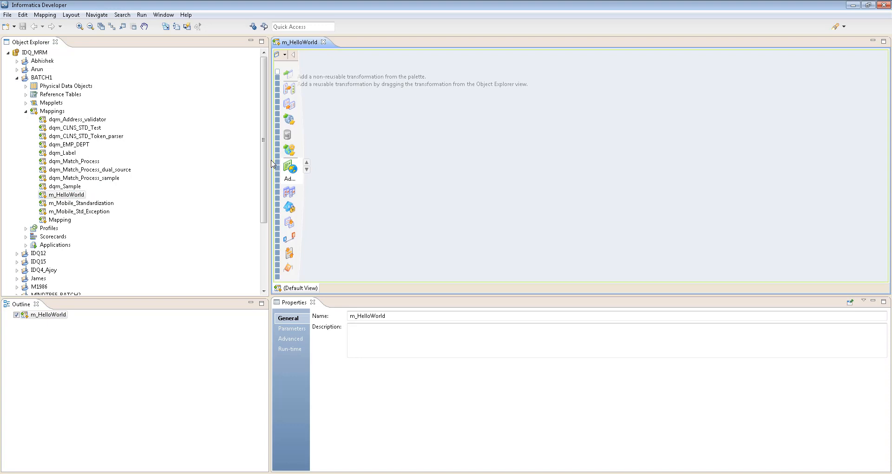
pyautogui.moveTo(267, 165); pyautogui.dragTo(174, 178)
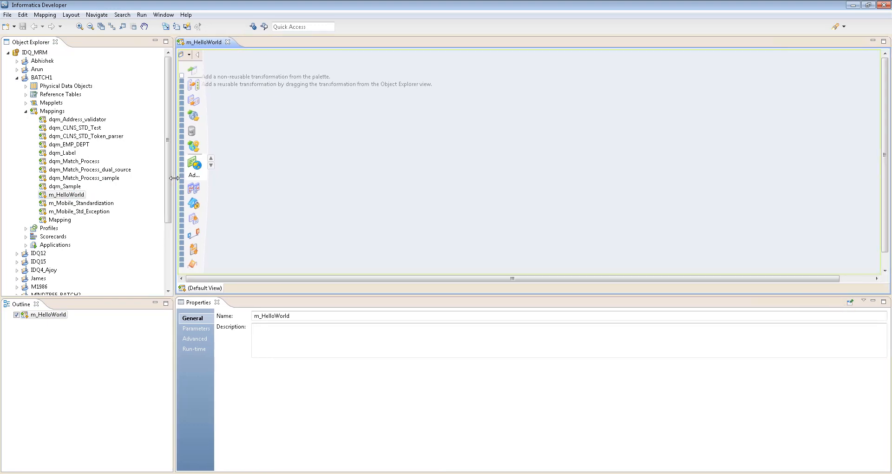
pyautogui.moveTo(297, 161)
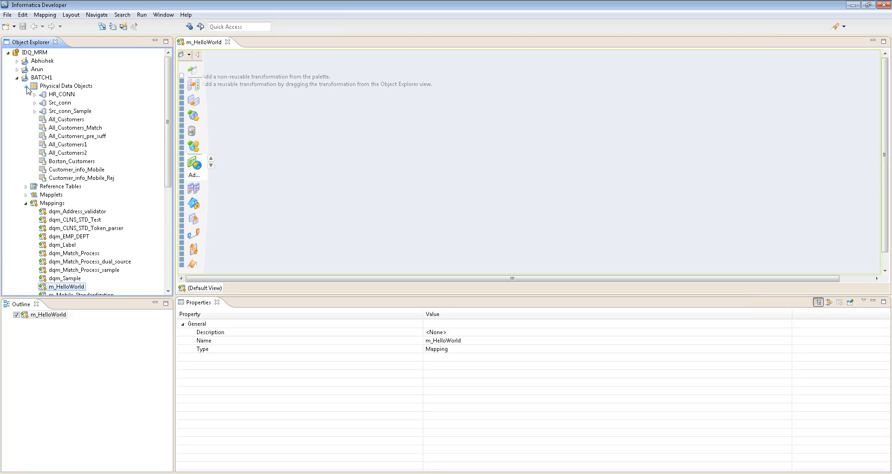
# - Expand Physical Data Objects to list Src_conn's tables, then bring up the folder's actions
pyautogui.click(36, 102)
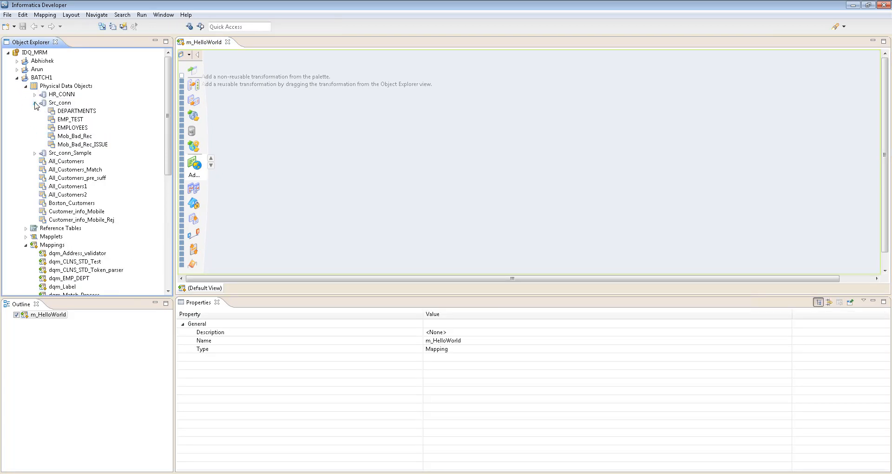
pyautogui.click(72, 127)
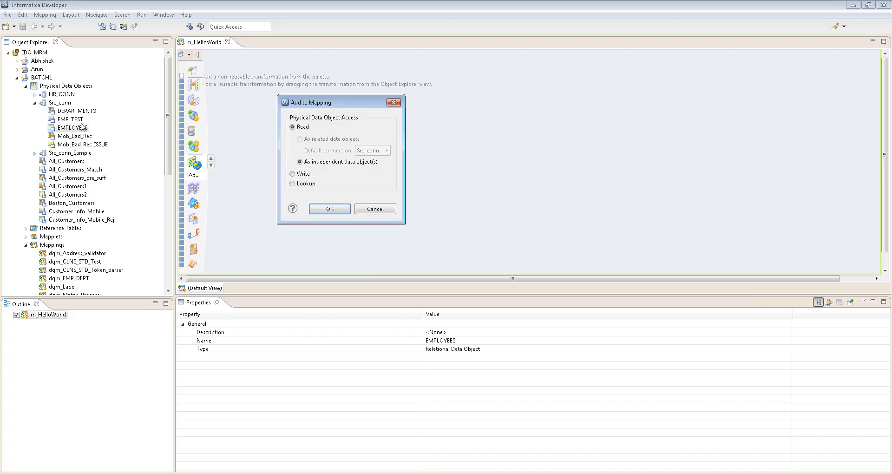
pyautogui.moveTo(278, 205)
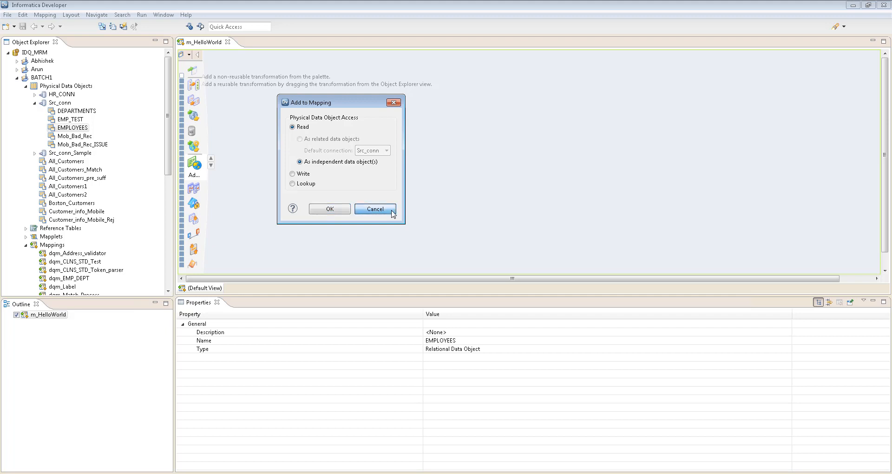
pyautogui.rightClick(65, 85)
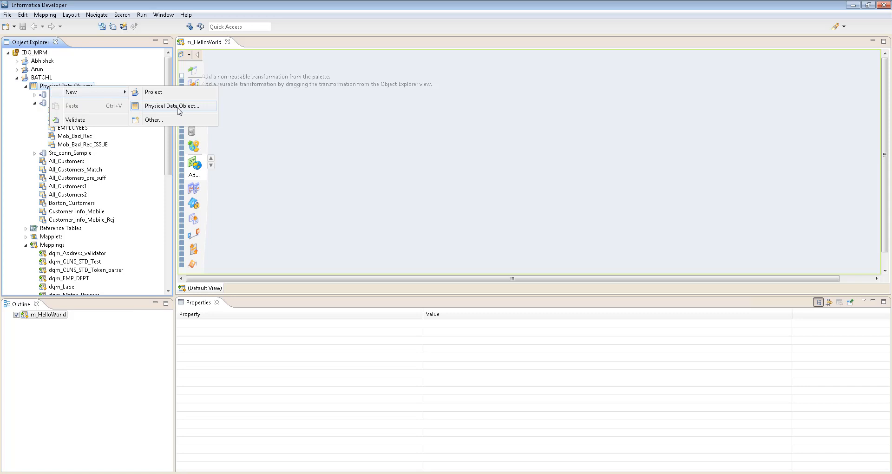
# - Review Flat File, Facebook and LinkedIn object types, then start a Relational Data Object
pyautogui.click(167, 105)
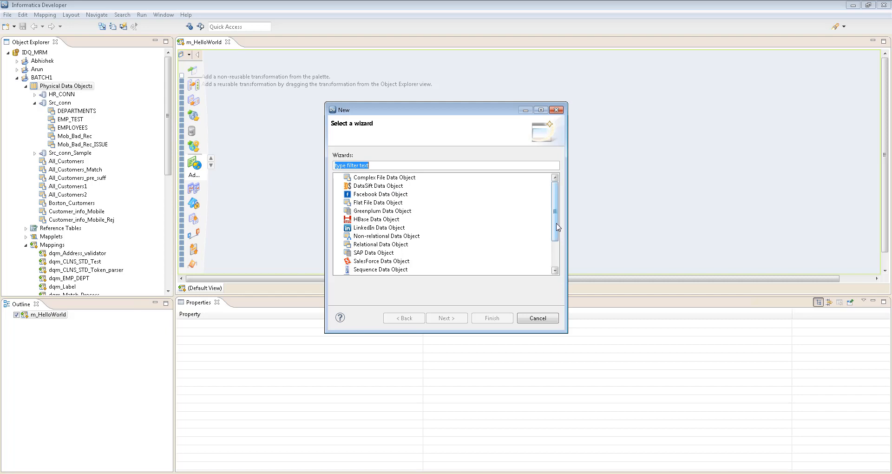
pyautogui.moveTo(555, 226)
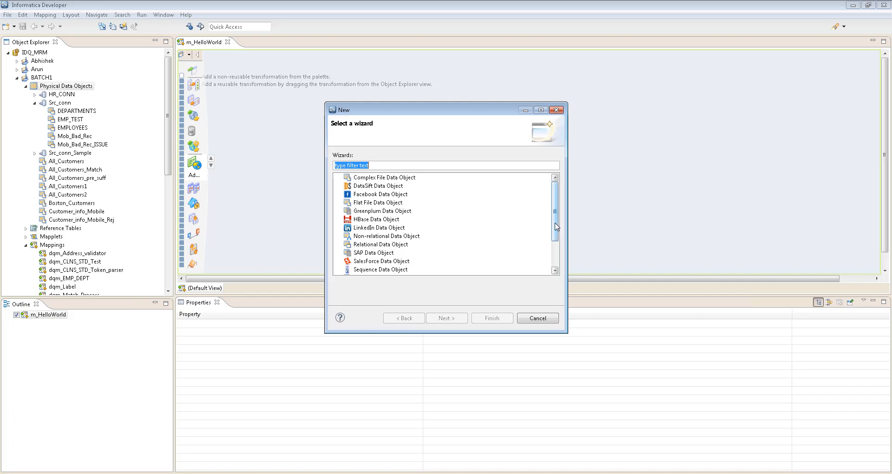
pyautogui.scroll(-3)
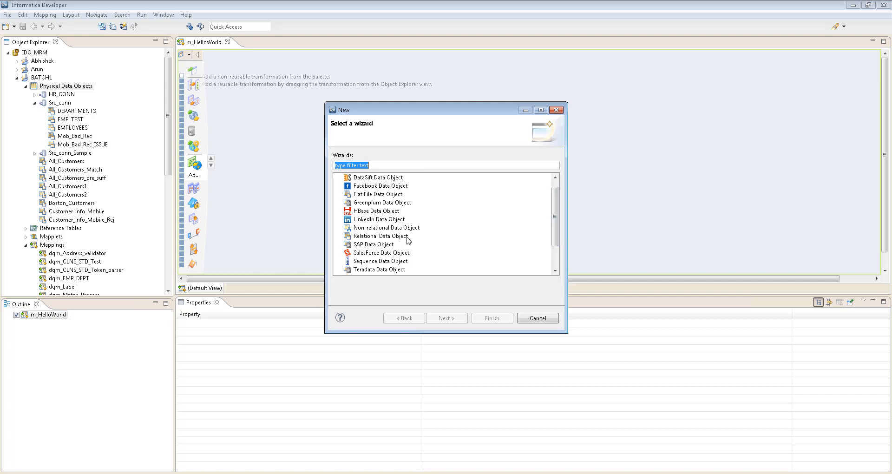
pyautogui.click(380, 235)
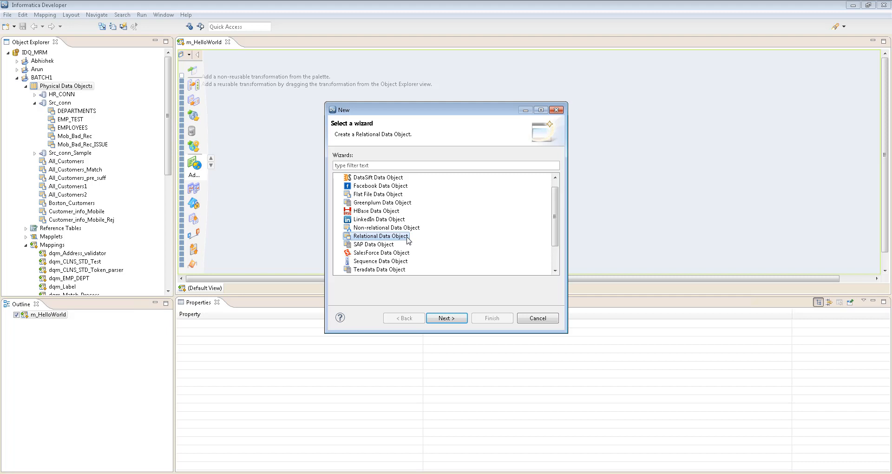
pyautogui.click(377, 194)
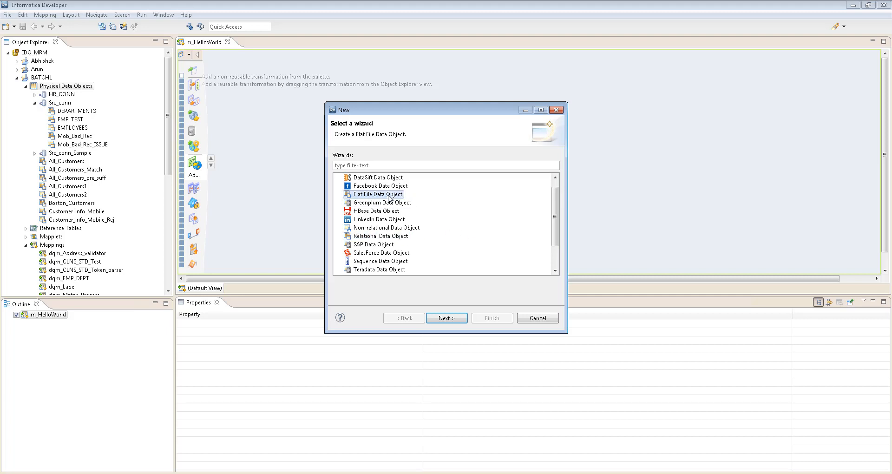
pyautogui.click(380, 186)
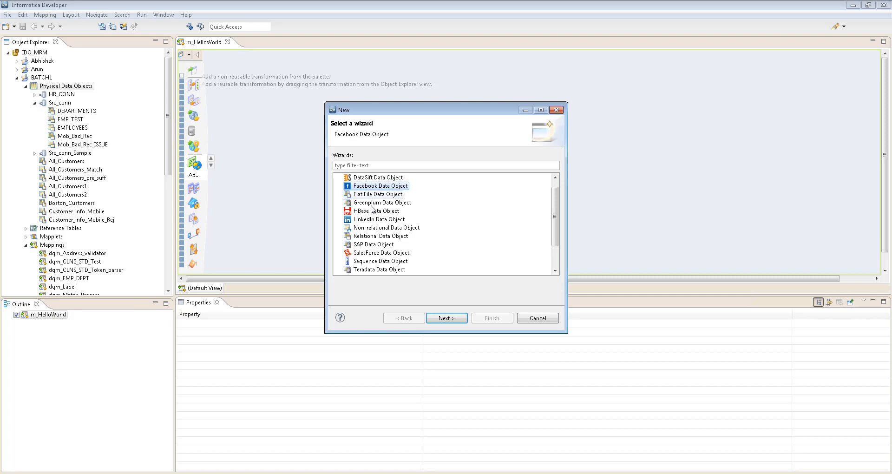
pyautogui.click(379, 219)
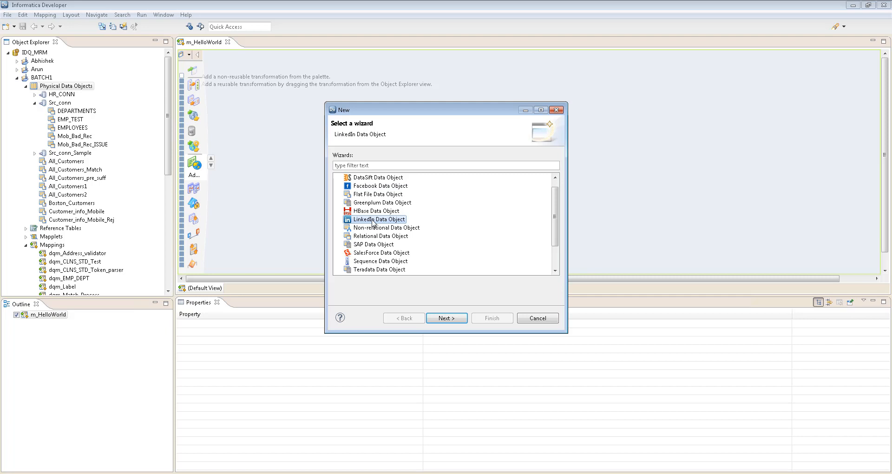
pyautogui.scroll(-3)
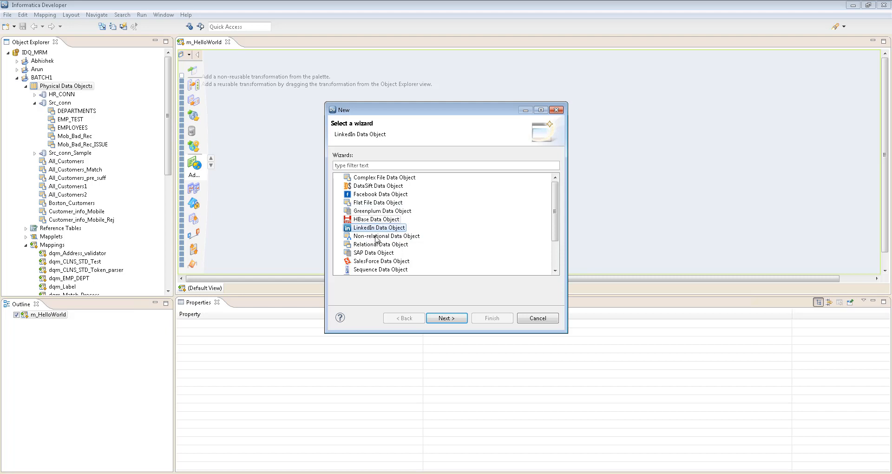
pyautogui.click(380, 244)
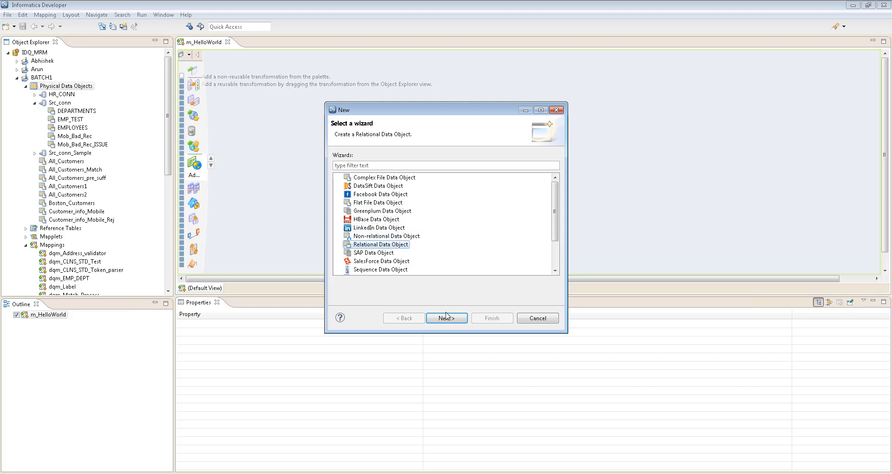
pyautogui.click(446, 318)
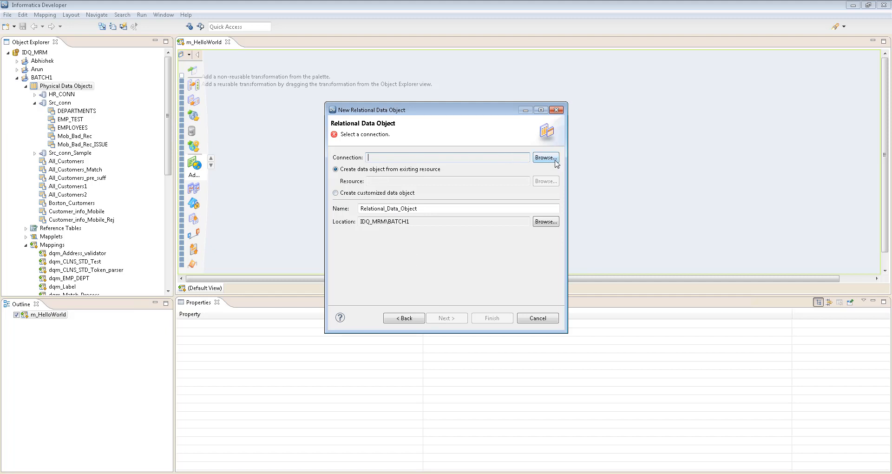
# - Browse connections for the new object and select HR_BATCH2
pyautogui.click(545, 158)
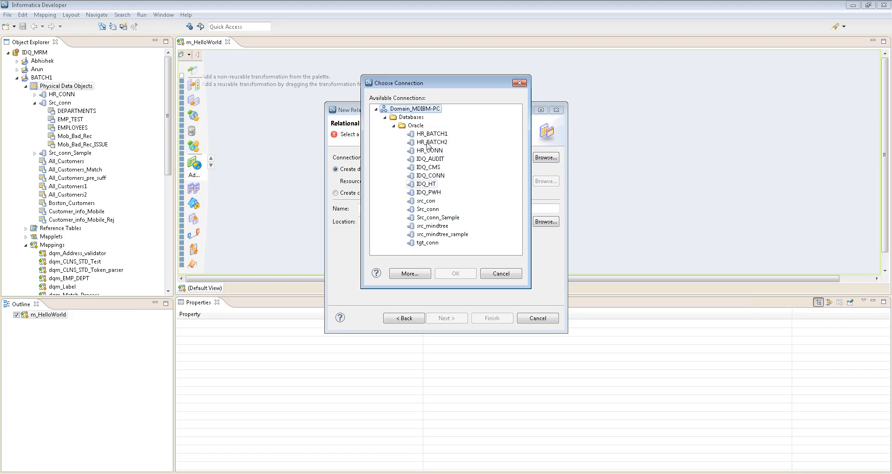
pyautogui.click(430, 142)
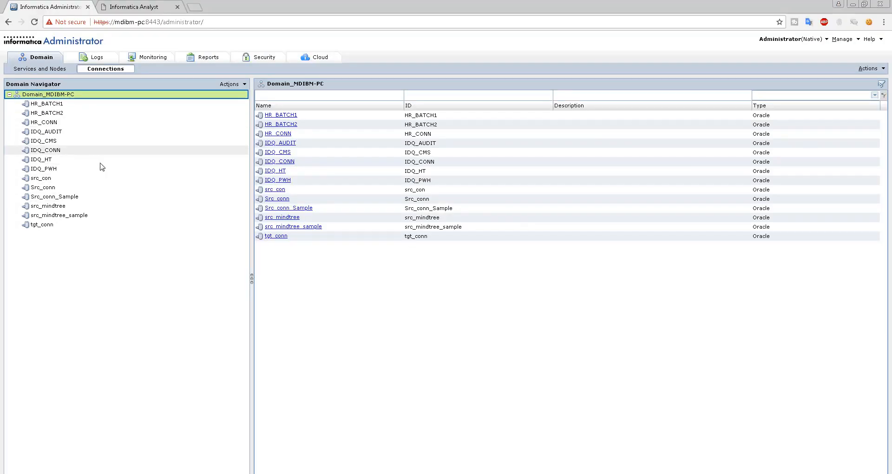
pyautogui.click(229, 84)
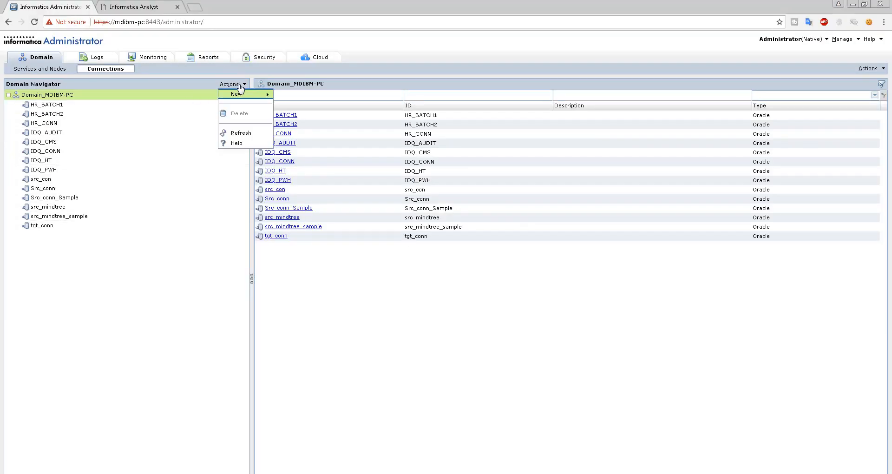
pyautogui.click(234, 94)
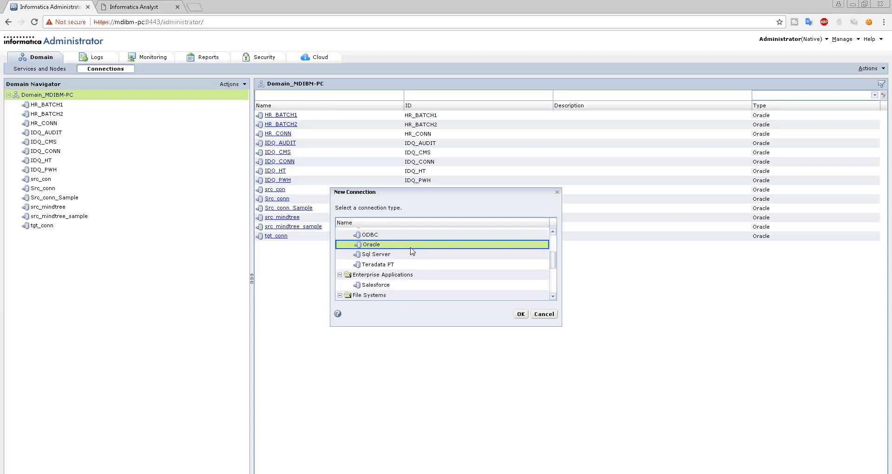
pyautogui.click(521, 314)
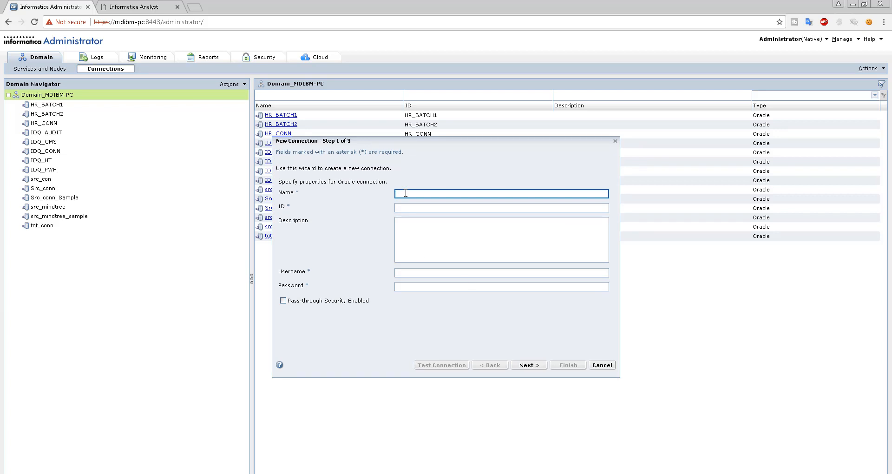
pyautogui.write('Test')
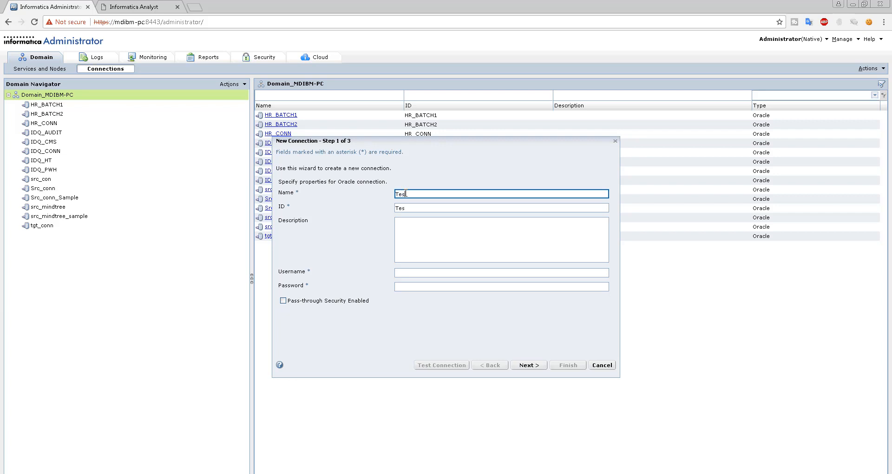
pyautogui.write('t')
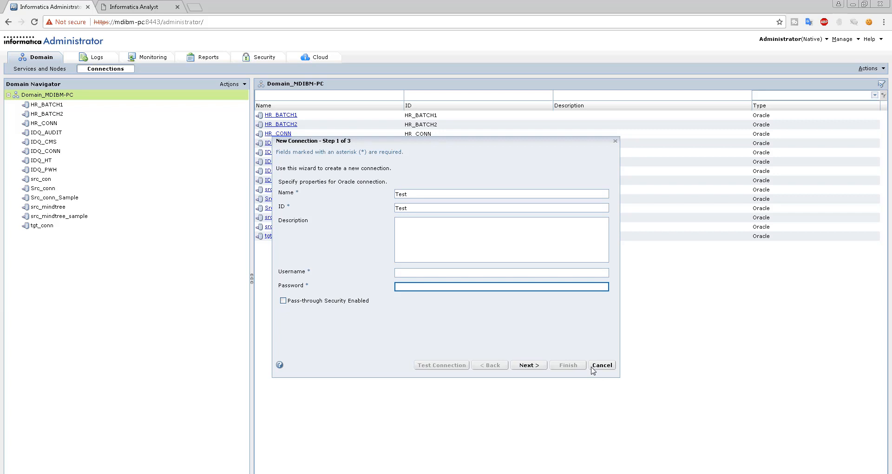
pyautogui.click(601, 364)
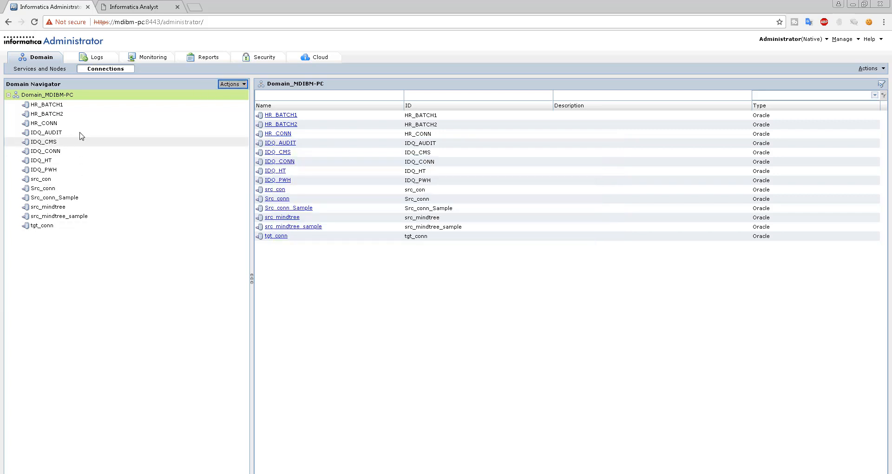
# - Return to Developer's Choose Connection dialog and select Src_conn
pyautogui.click(46, 95)
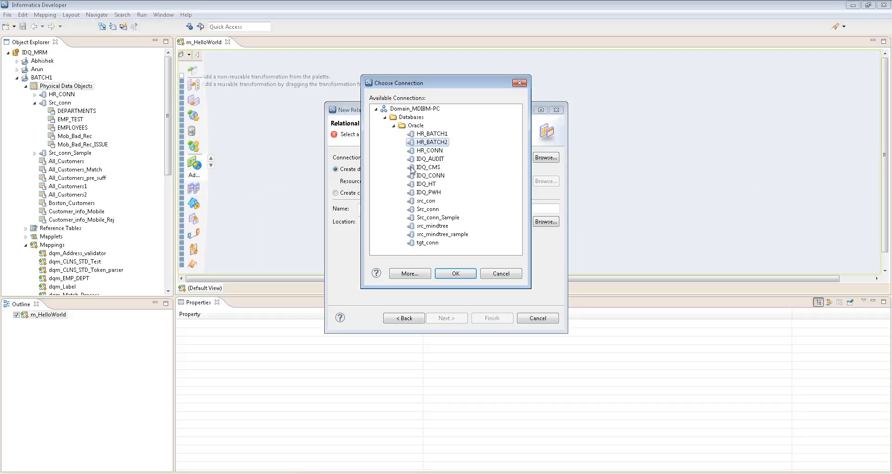
pyautogui.moveTo(233, 320)
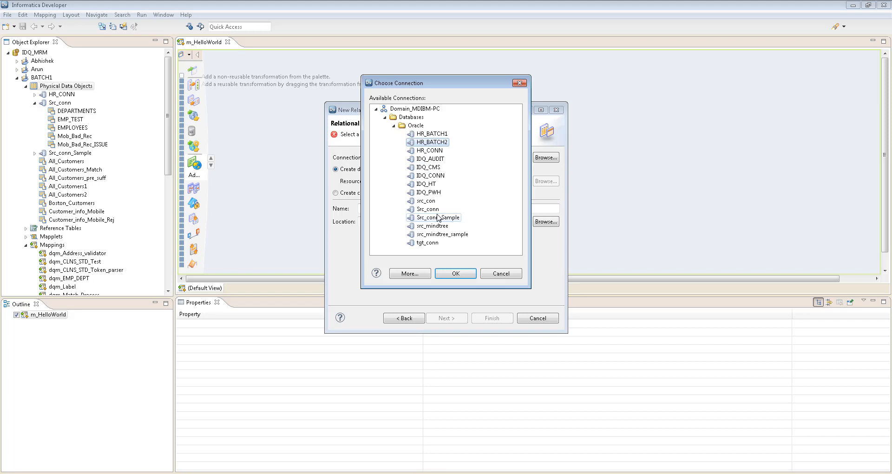
pyautogui.click(456, 273)
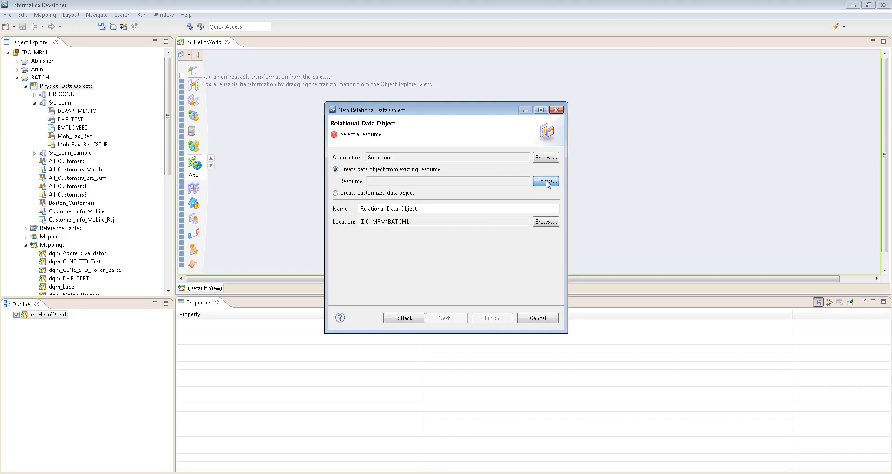
# - Expand Src_conn's HR schema down to its Tables list in the resource browser
pyautogui.click(546, 181)
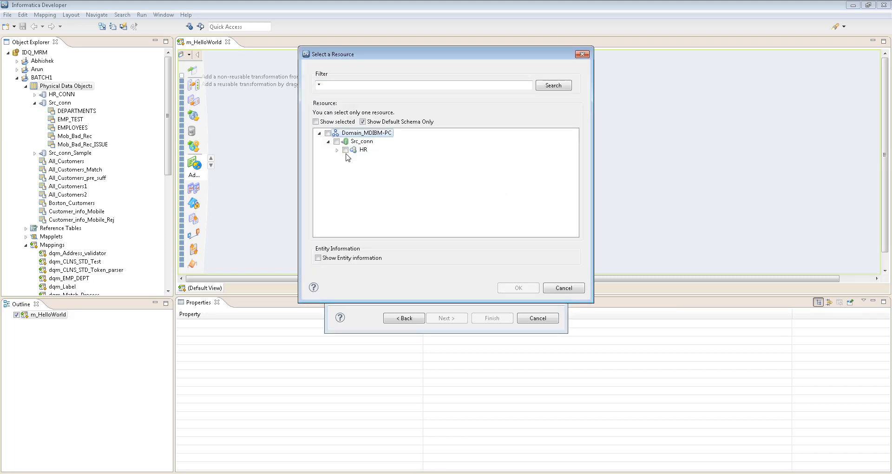
pyautogui.moveTo(332, 139)
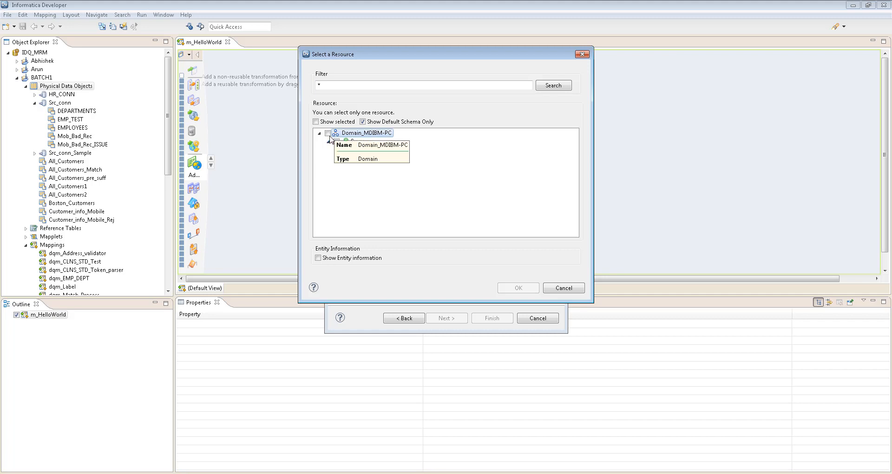
pyautogui.click(331, 141)
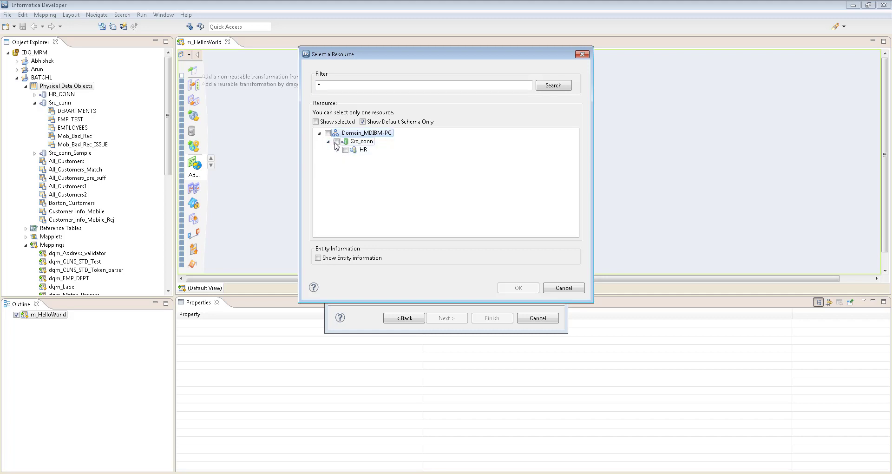
pyautogui.click(318, 121)
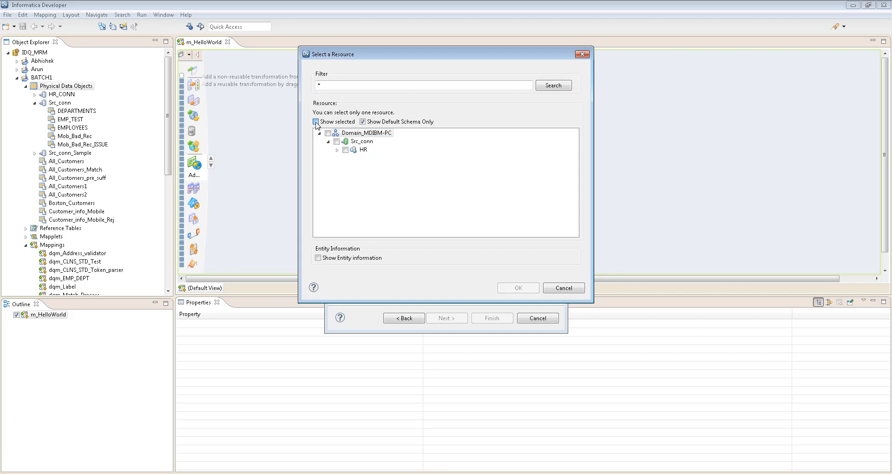
pyautogui.click(315, 121)
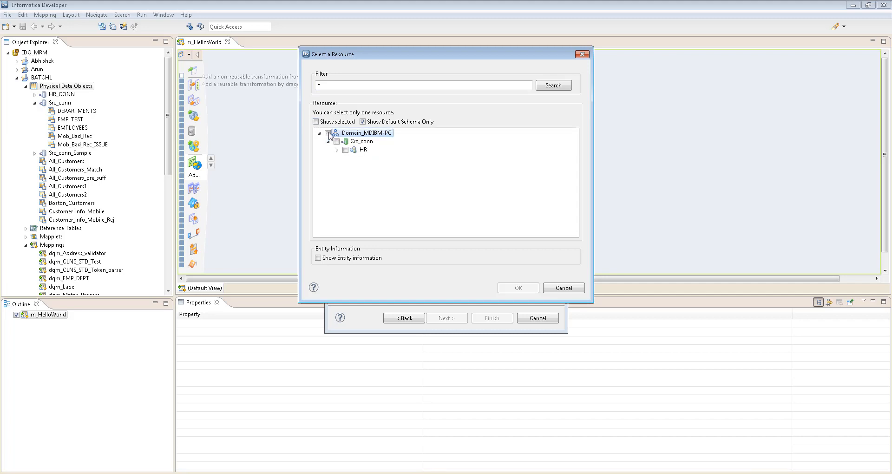
pyautogui.click(337, 150)
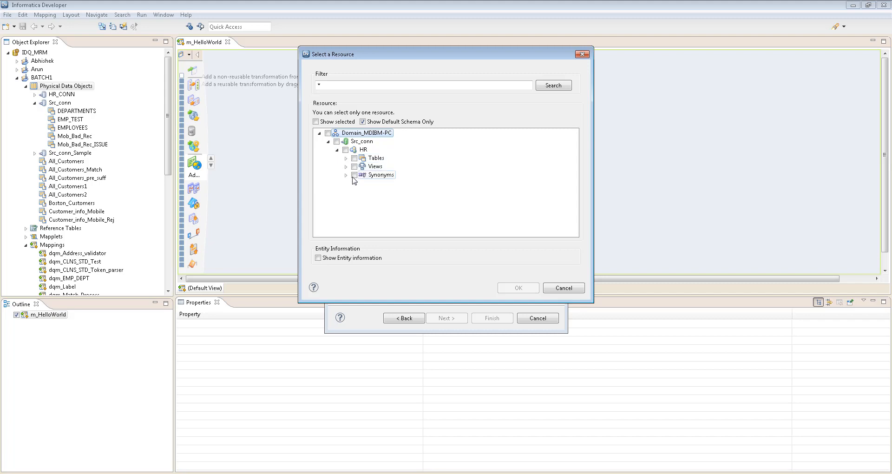
pyautogui.click(346, 166)
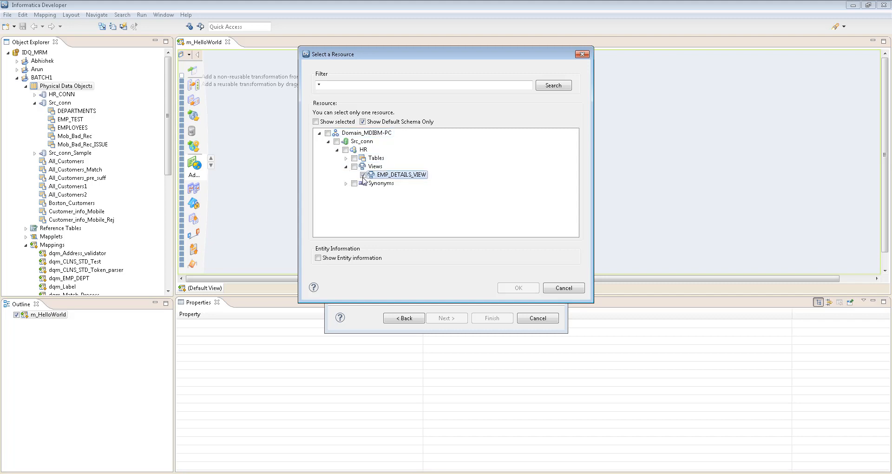
pyautogui.click(362, 174)
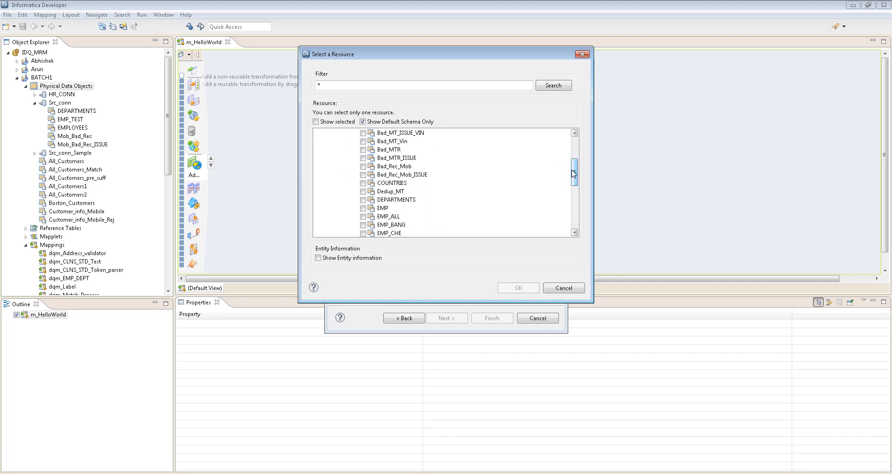
# - Choose the COUNTRIES table as the resource, named COUNTRIES in IDQ_MRM\BATCH1
pyautogui.click(363, 183)
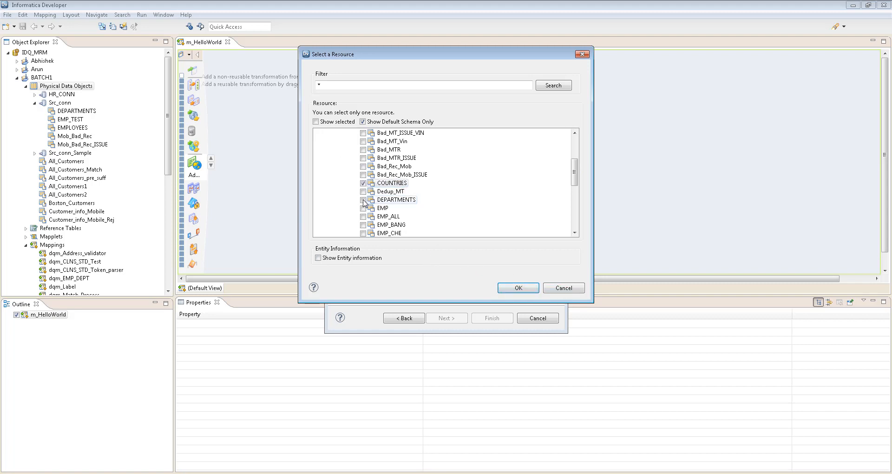
pyautogui.click(362, 199)
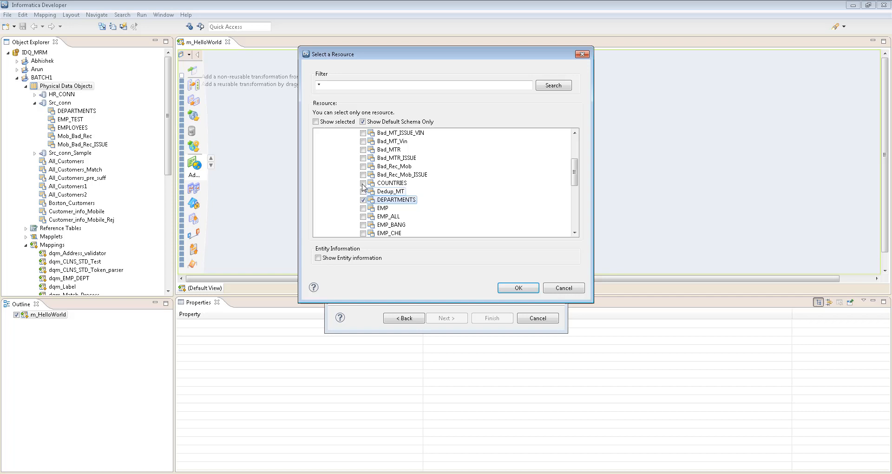
pyautogui.click(363, 182)
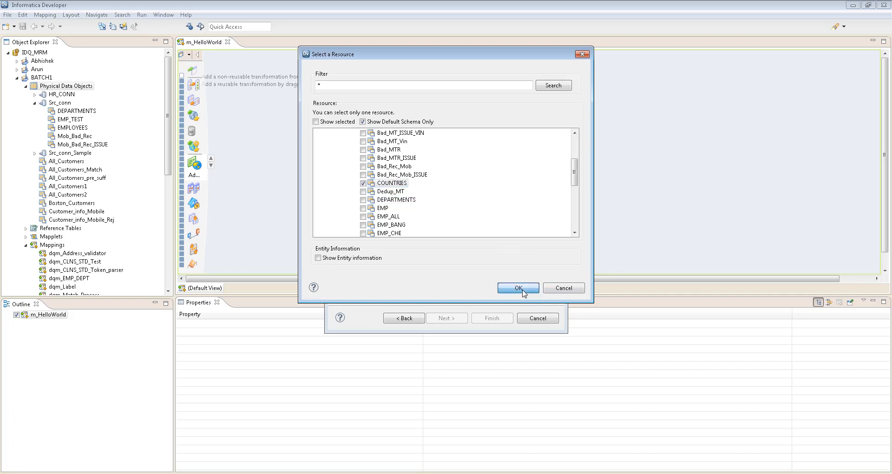
pyautogui.click(517, 287)
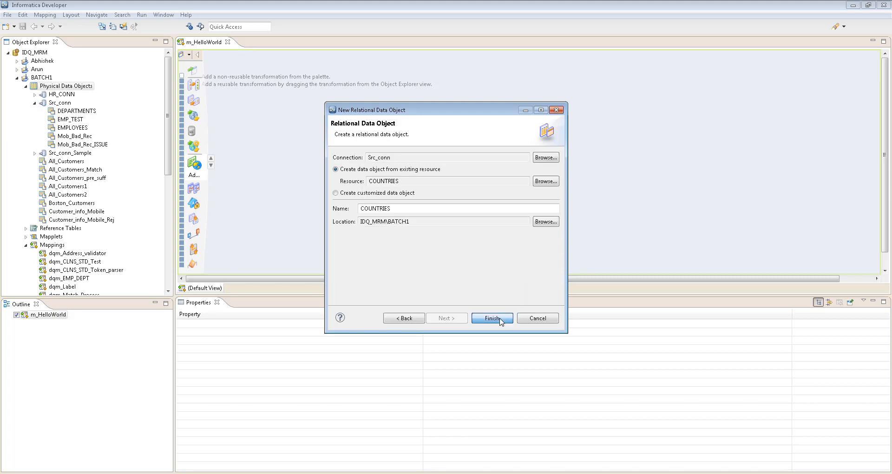
# - Finish creating the COUNTRIES data object and bring up its context menu in Object Explorer
pyautogui.click(492, 318)
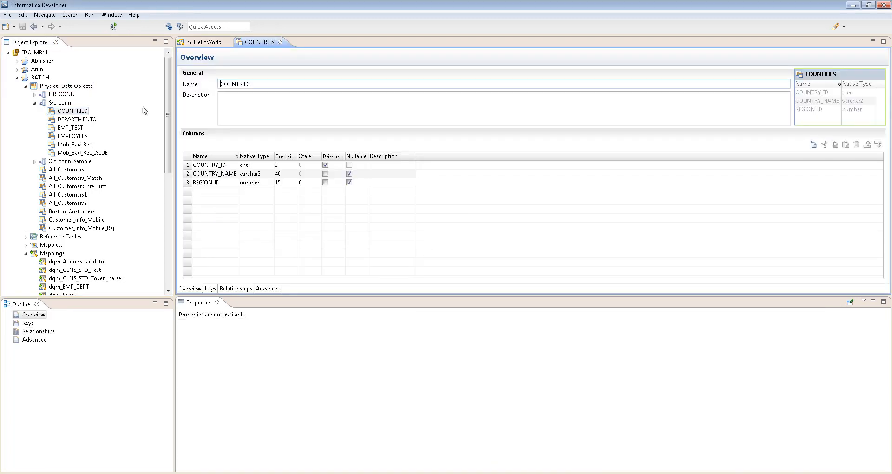
pyautogui.rightClick(71, 111)
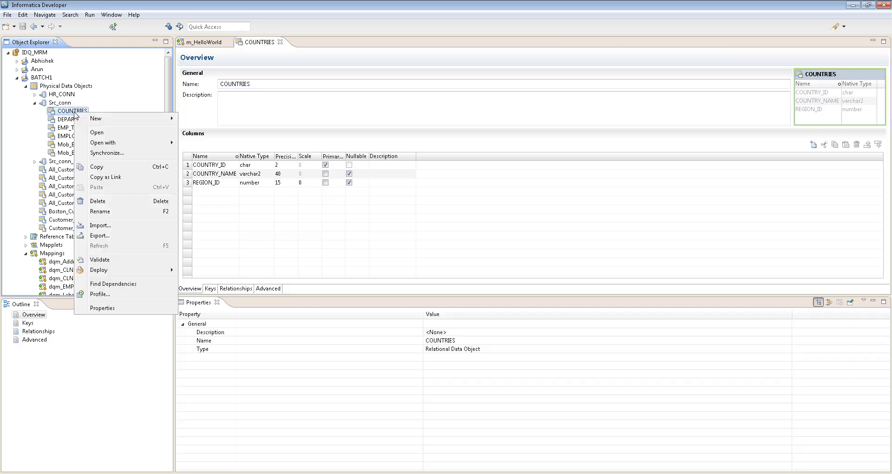
pyautogui.moveTo(111, 294)
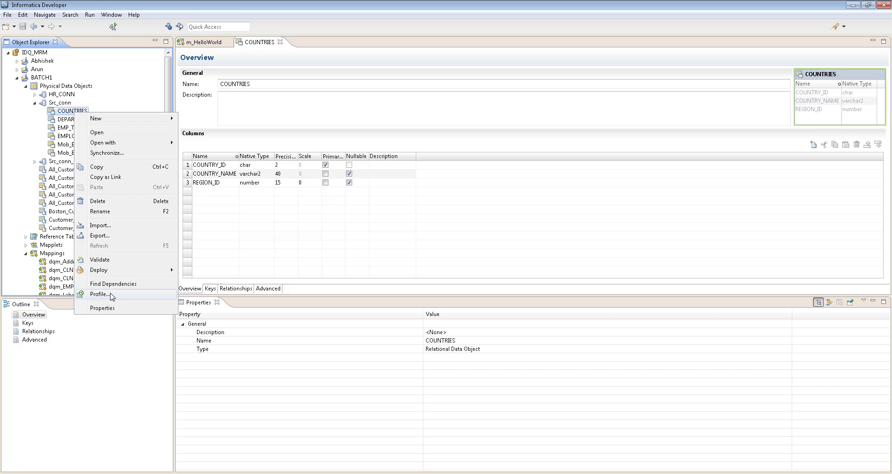
# - Create a single data object profile Profile_COUNTRIES with Run Profile on finish enabled
pyautogui.click(100, 294)
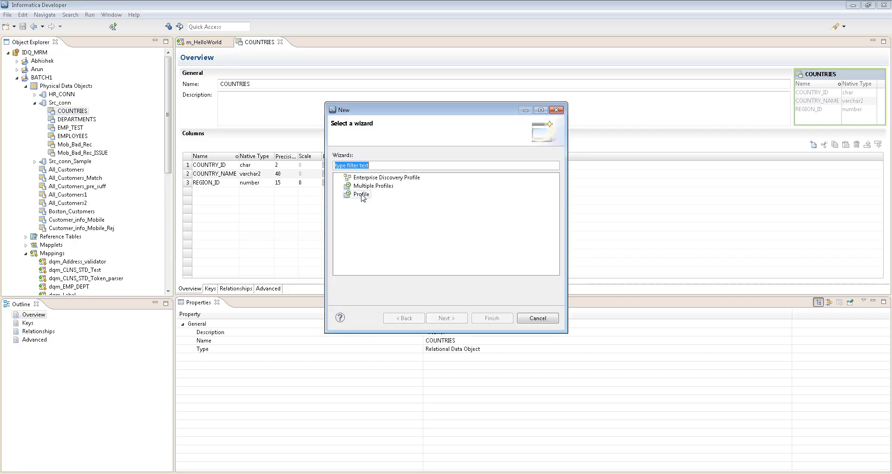
pyautogui.click(360, 194)
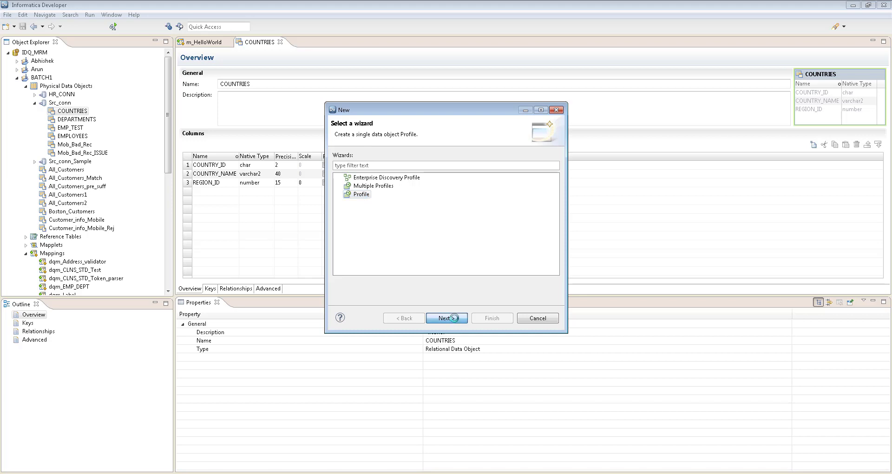
pyautogui.click(447, 317)
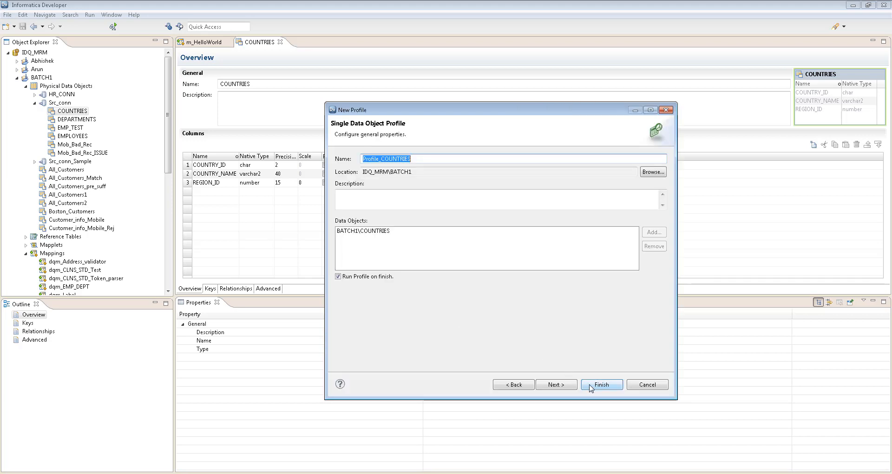
pyautogui.click(601, 385)
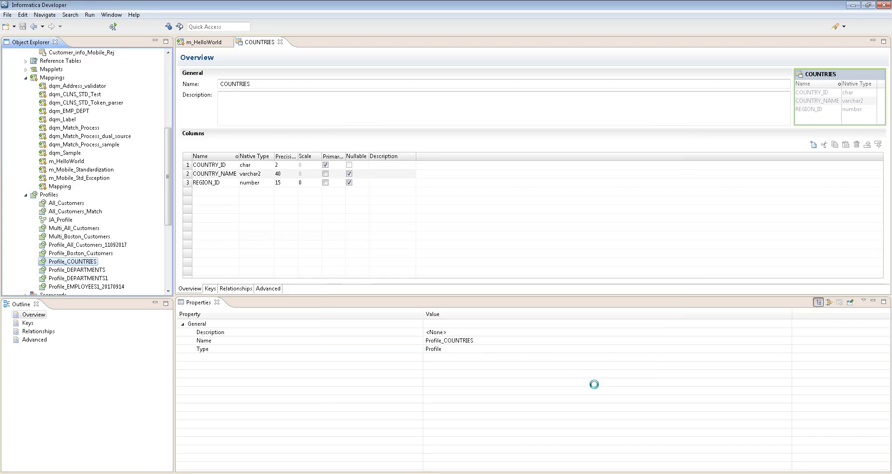
# - Review Profile_COUNTRIES results: 25 rows, unique COUNTRY_ID and COUNTRY_NAME, 4 REGION_ID values
pyautogui.doubleClick(73, 261)
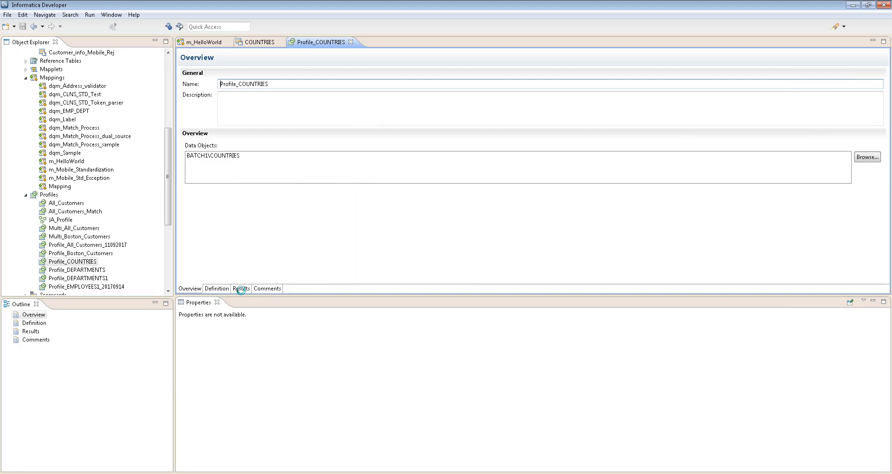
pyautogui.click(241, 288)
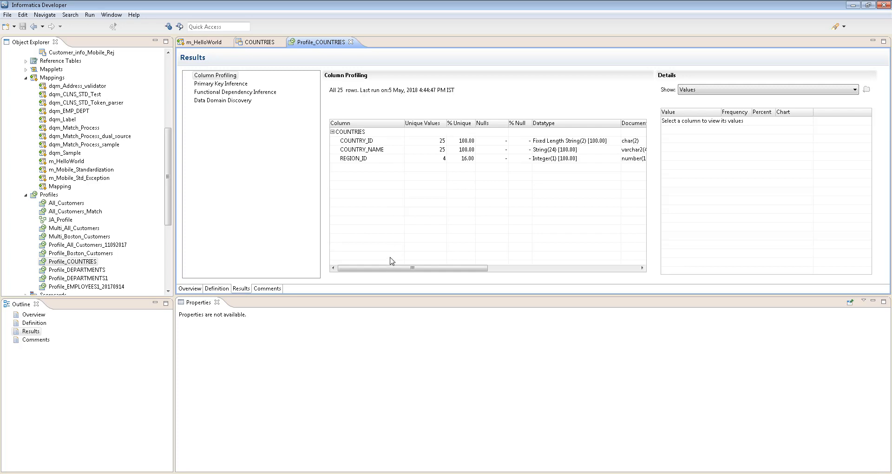
pyautogui.click(354, 158)
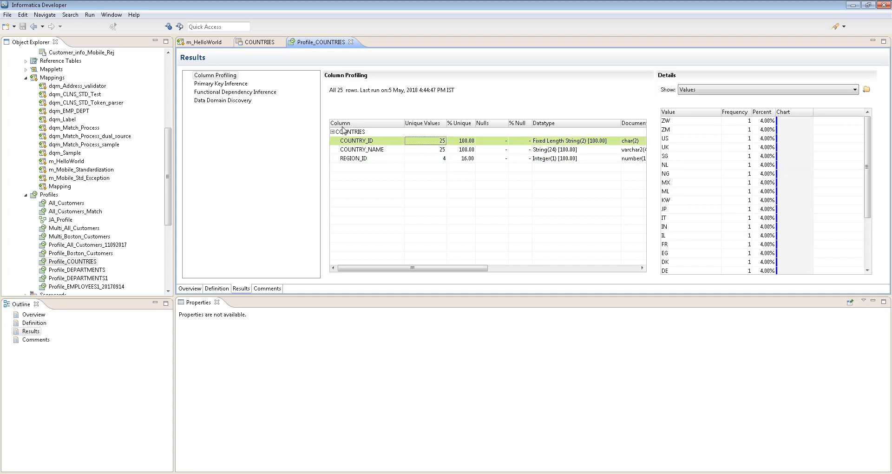
pyautogui.click(72, 261)
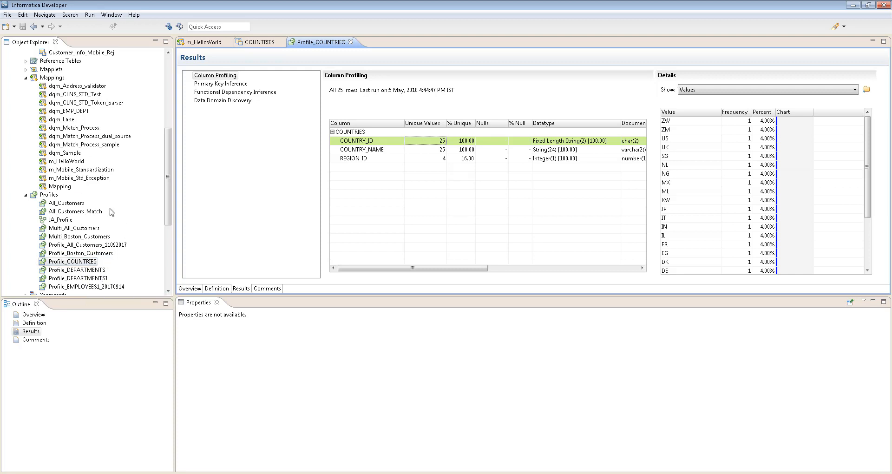
pyautogui.moveTo(117, 232)
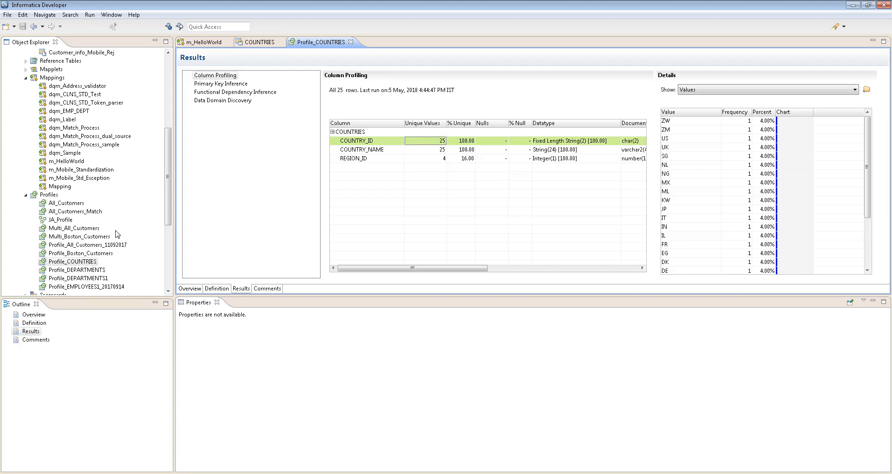
pyautogui.moveTo(185, 158)
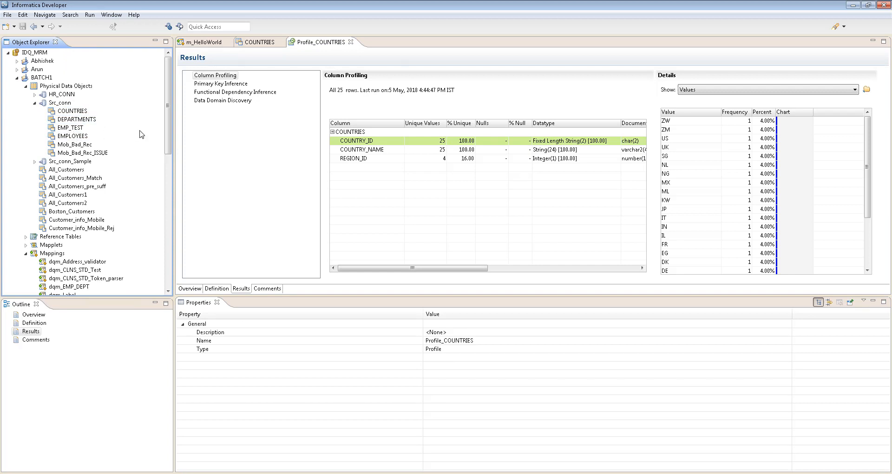
pyautogui.scroll(-3)
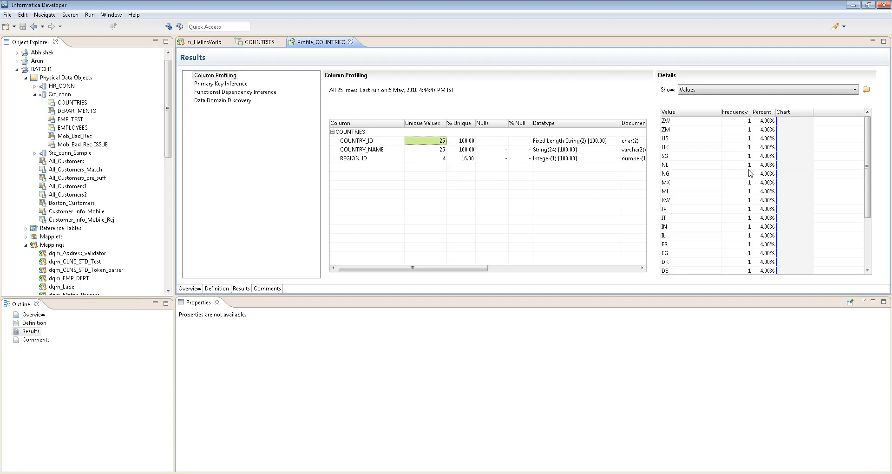
pyautogui.moveTo(695, 213)
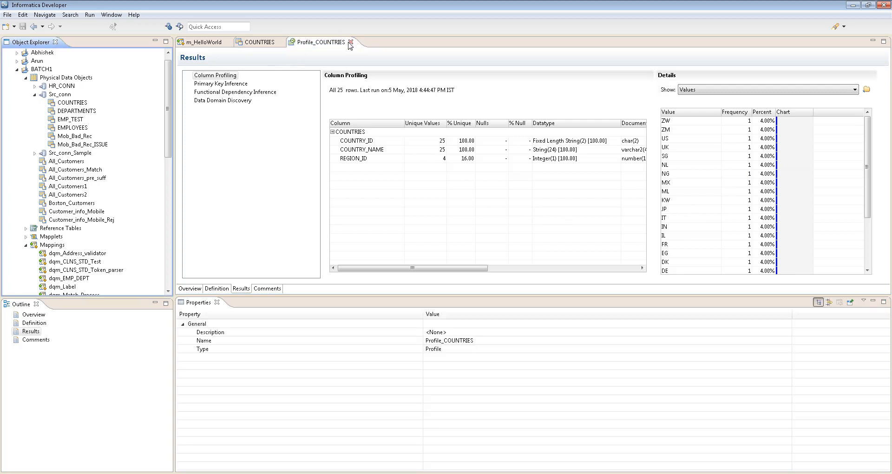
pyautogui.click(214, 75)
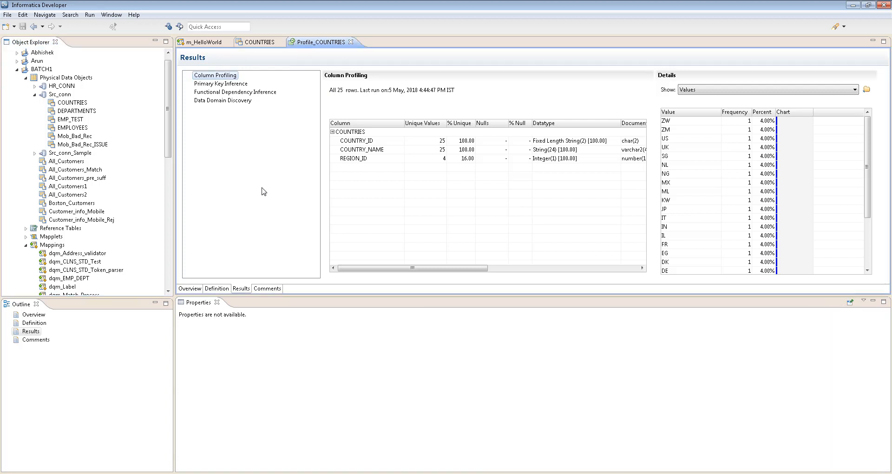
pyautogui.click(190, 288)
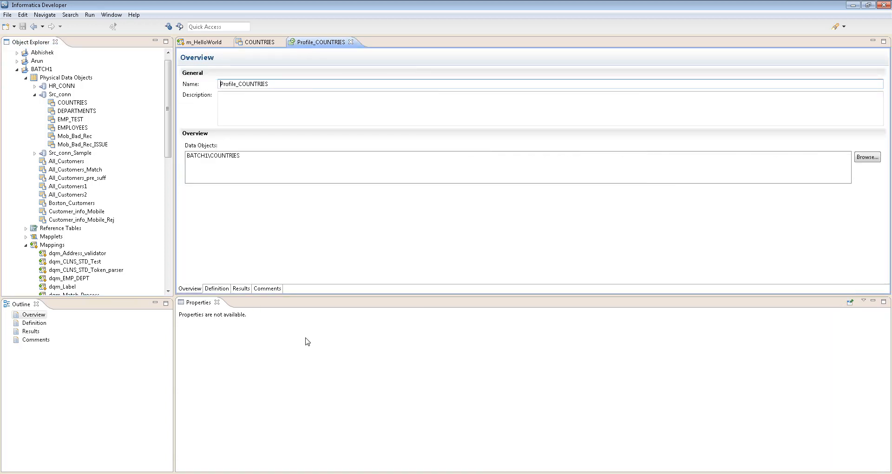
# - Browse the profile's definition, primary key and data domain results, then open DEPARTMENTS
pyautogui.click(216, 288)
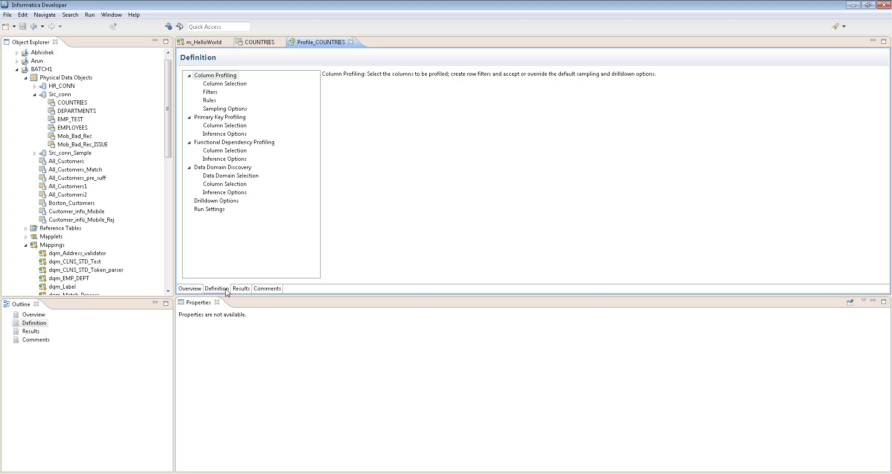
pyautogui.click(241, 288)
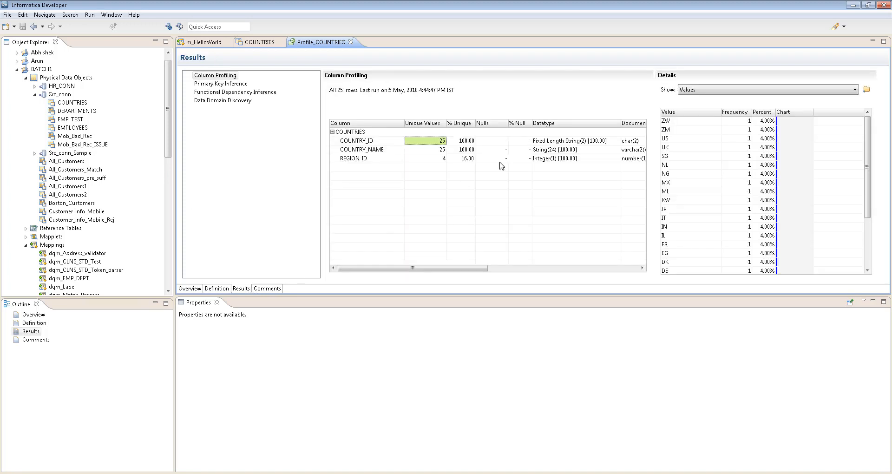
pyautogui.click(220, 84)
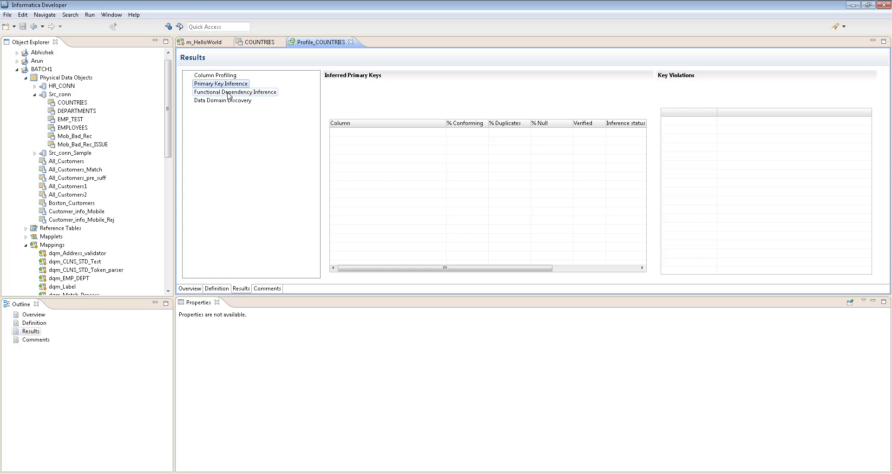
pyautogui.click(222, 100)
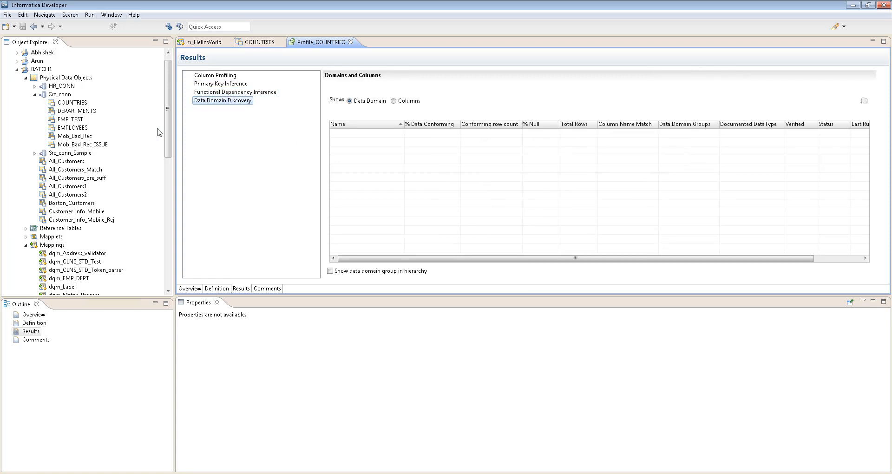
pyautogui.click(75, 110)
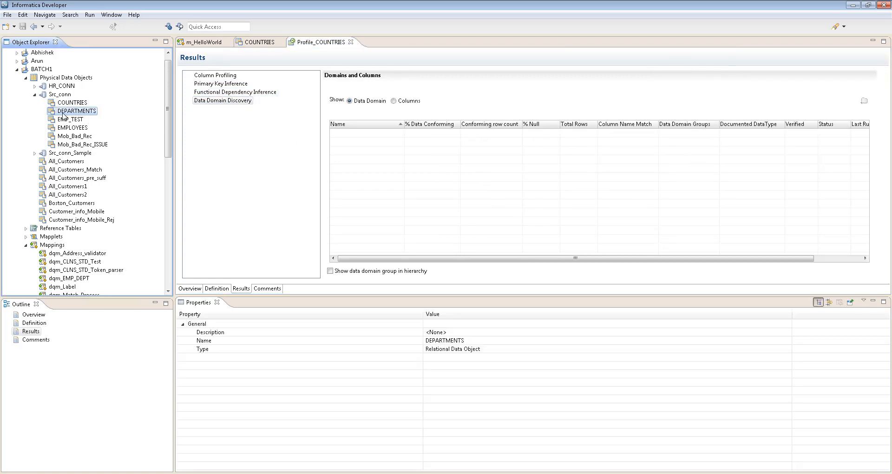
pyautogui.doubleClick(74, 110)
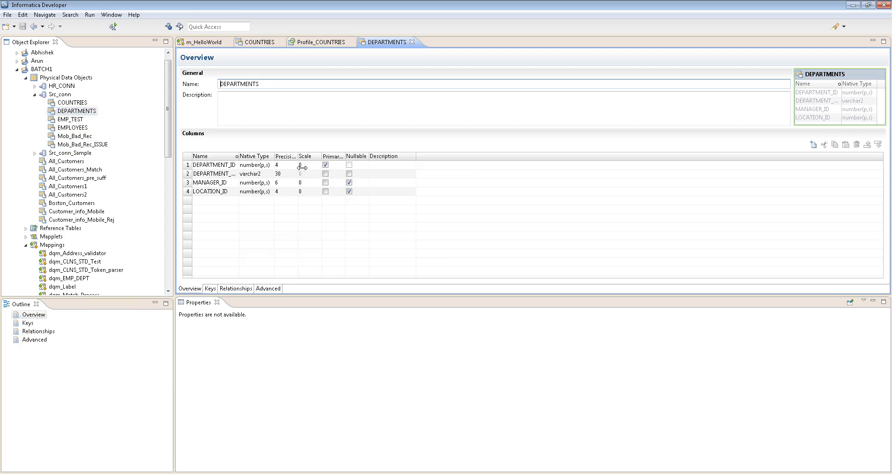
# - Retype MANAGER_ID's _ID ending, leaving it unchanged, and view the DEPT_ID_PK key
pyautogui.click(211, 182)
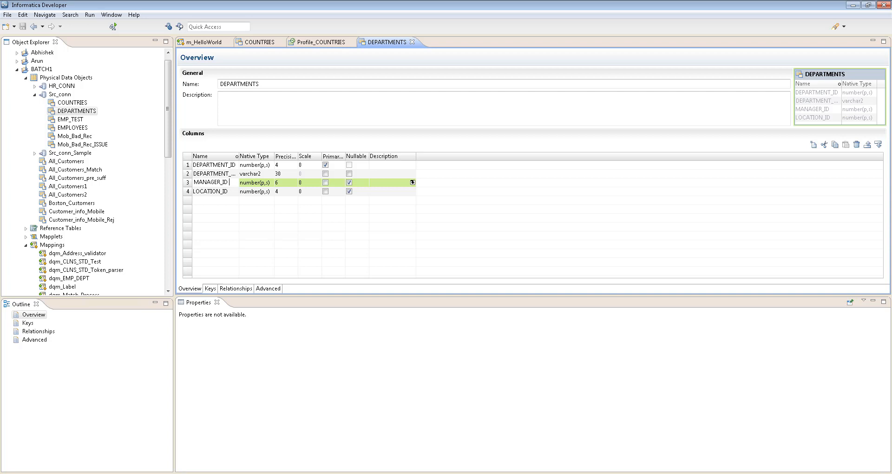
pyautogui.press('BackSpace')
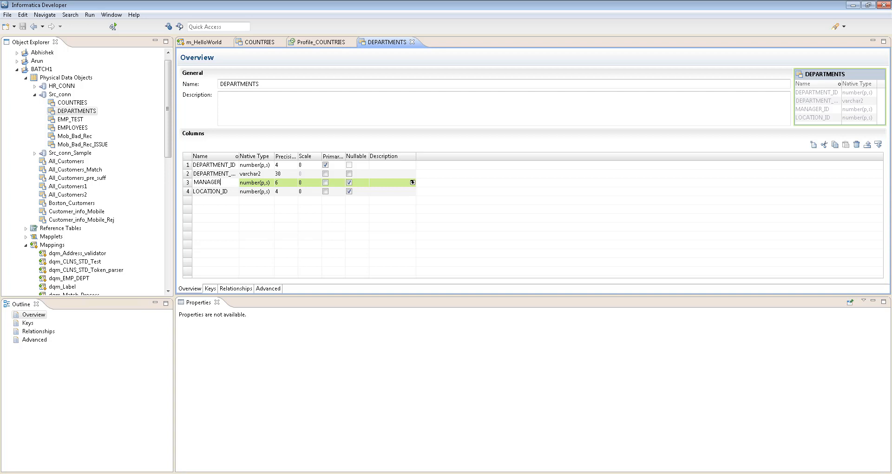
pyautogui.write('_ID')
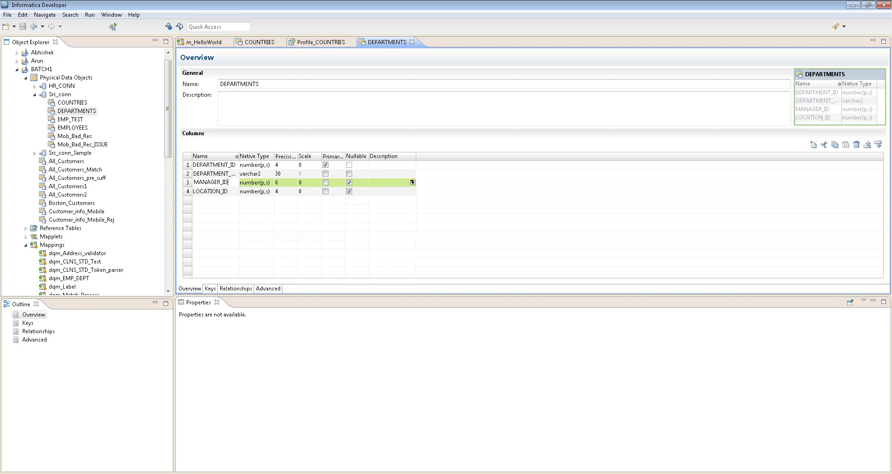
pyautogui.click(211, 192)
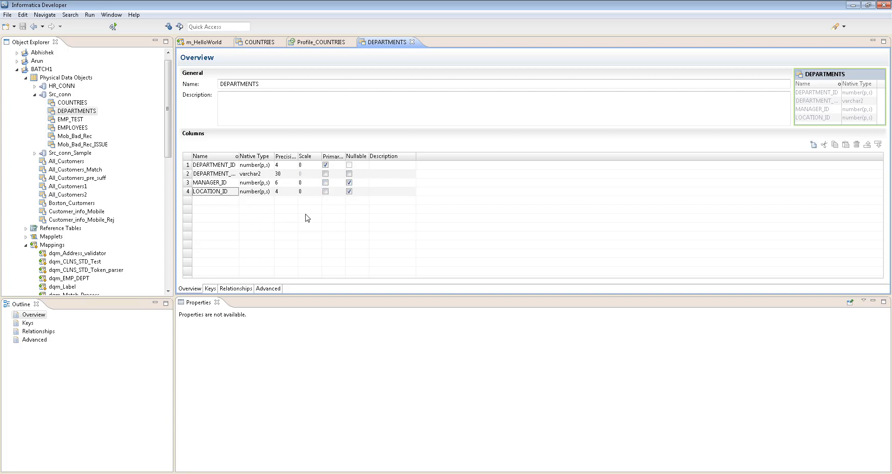
pyautogui.click(209, 289)
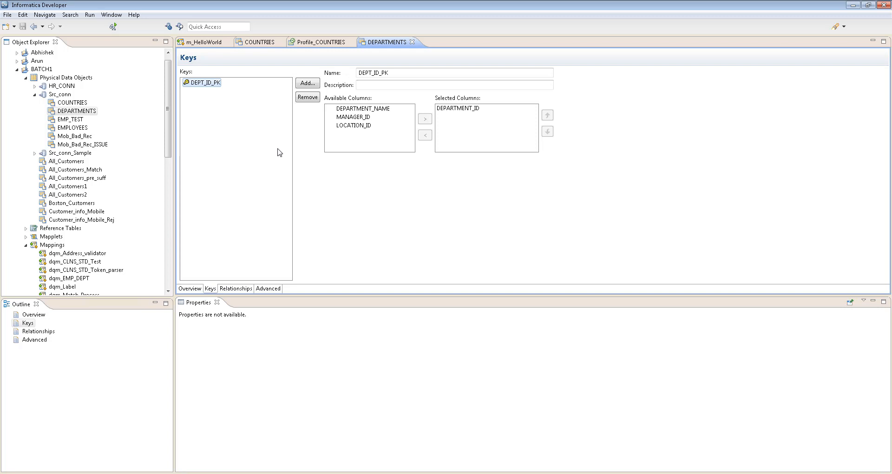
pyautogui.moveTo(482, 163)
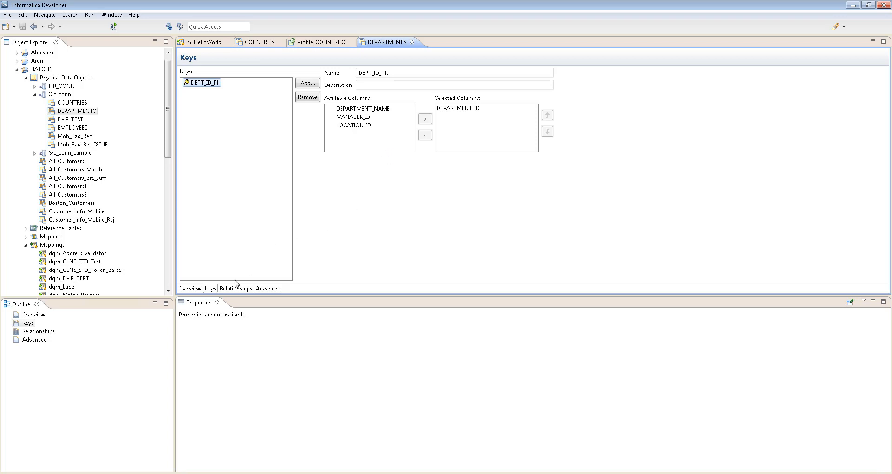
# - Check DEPARTMENTS' empty relationships and advanced properties: Src_conn connection, Oracle table resource
pyautogui.click(235, 288)
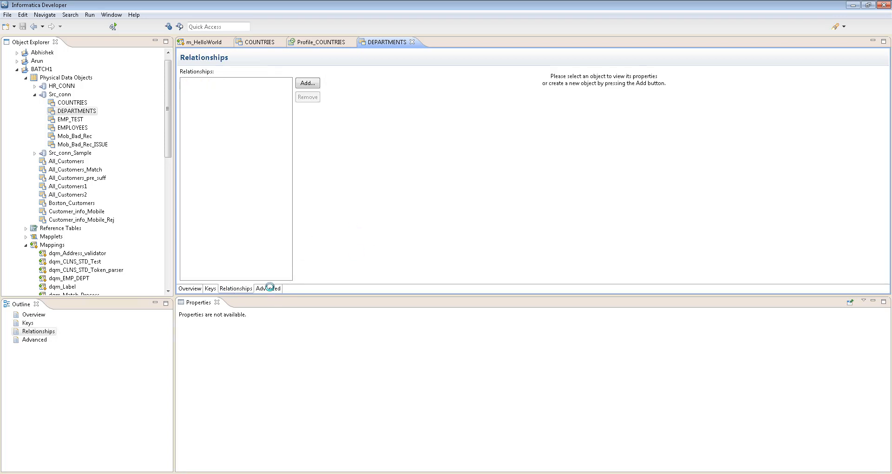
pyautogui.click(268, 288)
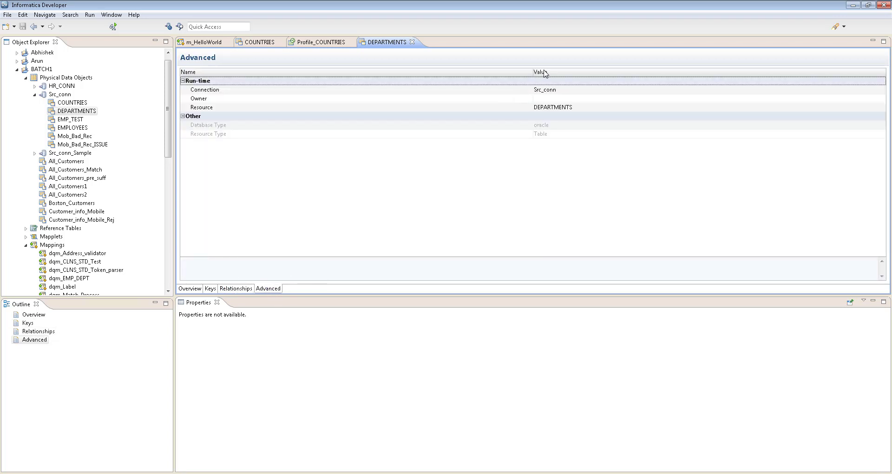
pyautogui.click(556, 90)
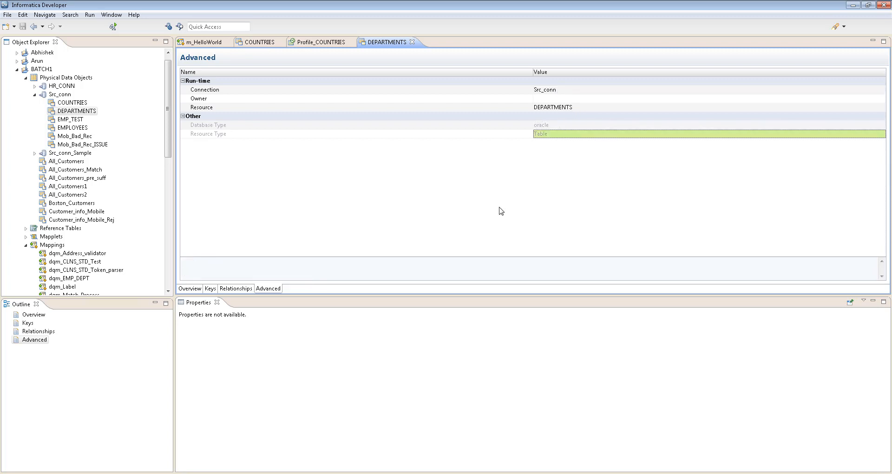
pyautogui.moveTo(494, 213)
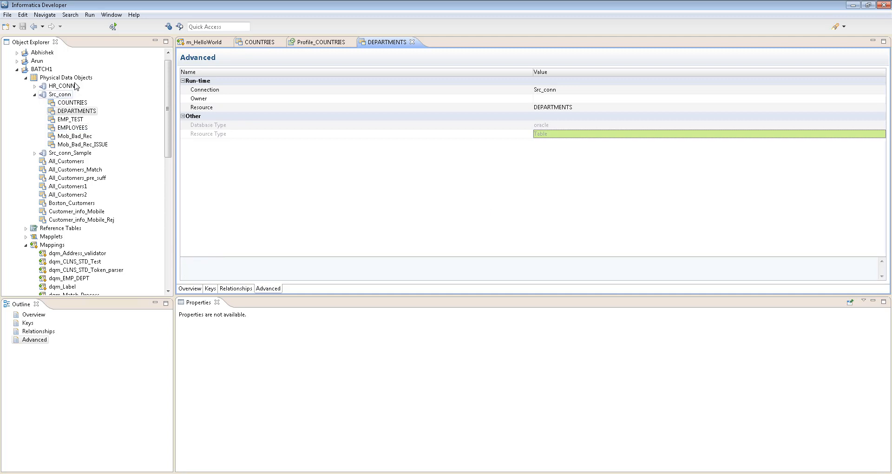
pyautogui.rightClick(67, 77)
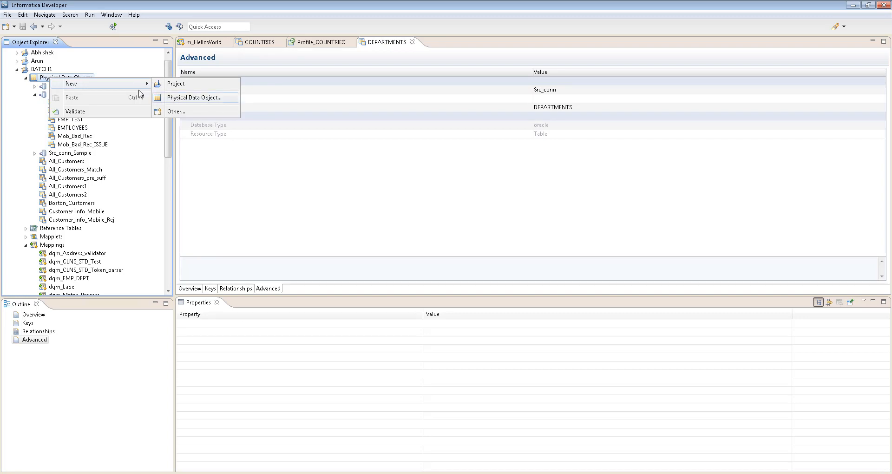
pyautogui.click(176, 111)
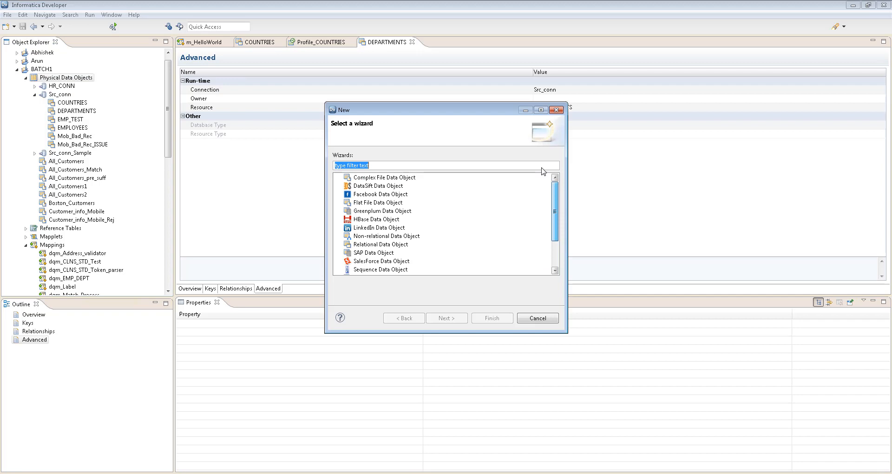
pyautogui.scroll(-3)
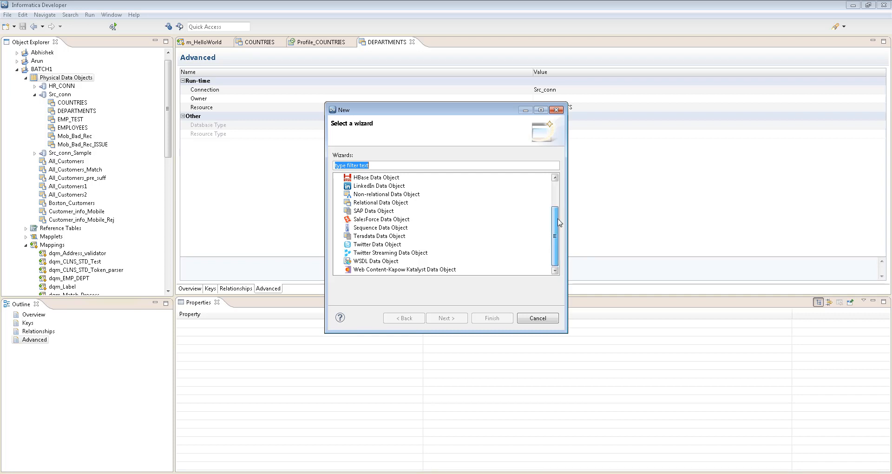
pyautogui.scroll(3)
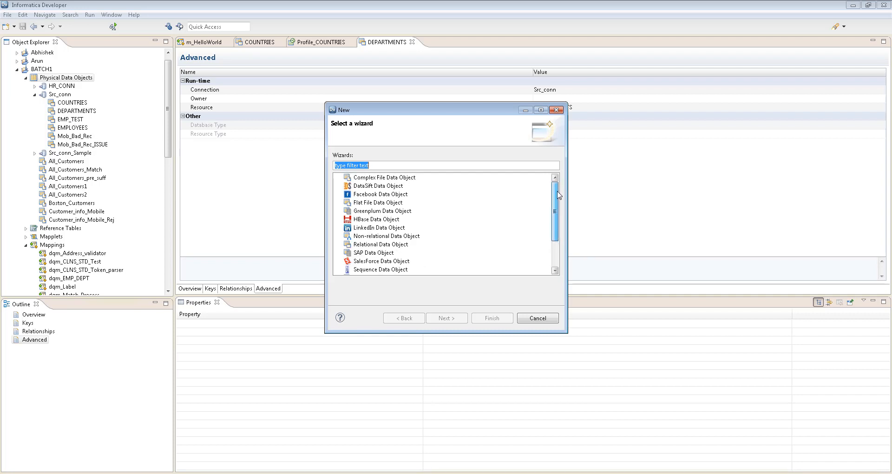
pyautogui.click(378, 202)
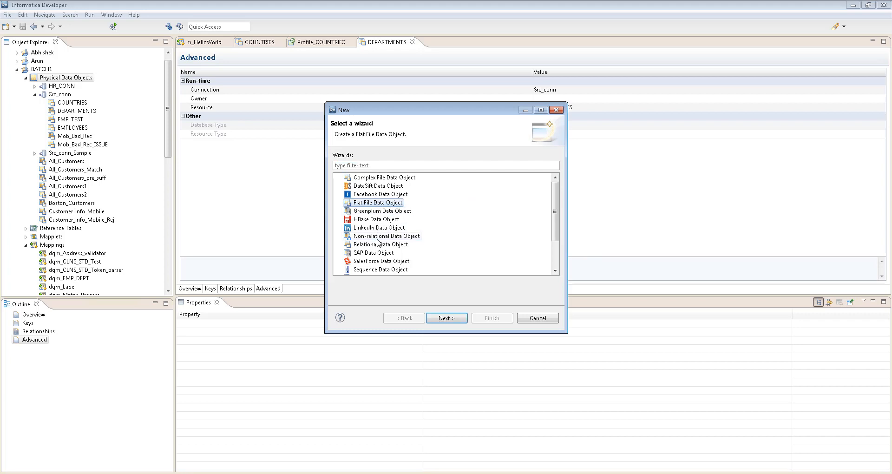
pyautogui.click(373, 253)
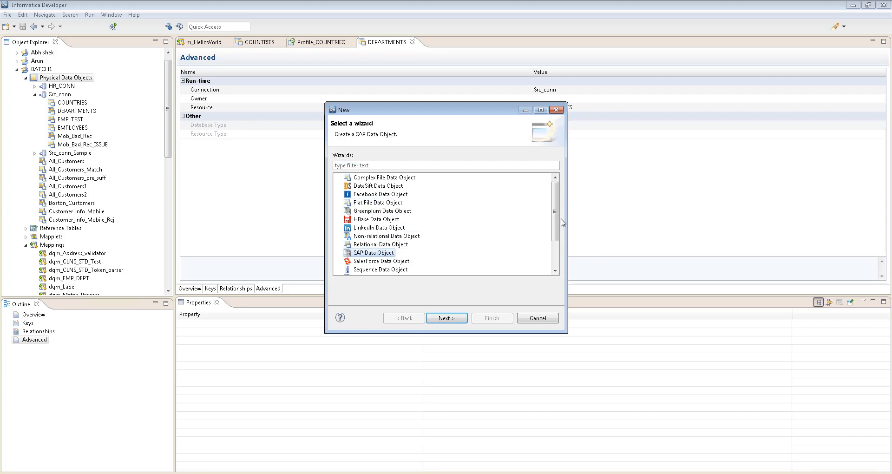
pyautogui.scroll(-3)
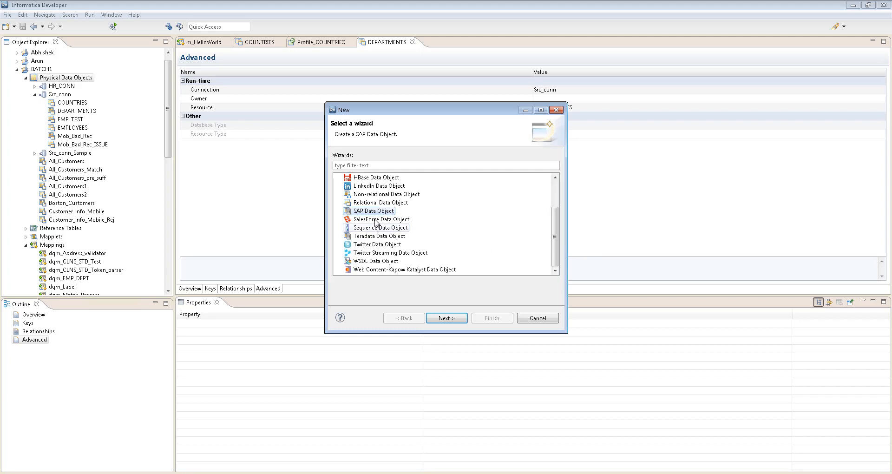
pyautogui.click(382, 219)
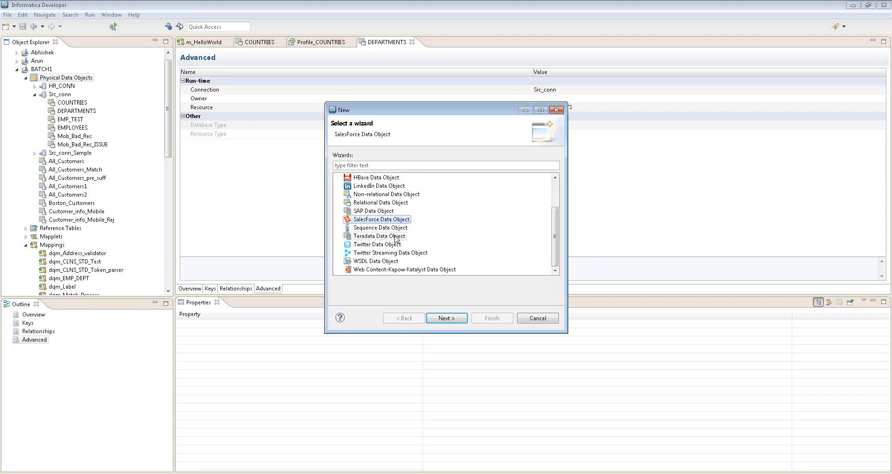
pyautogui.click(380, 235)
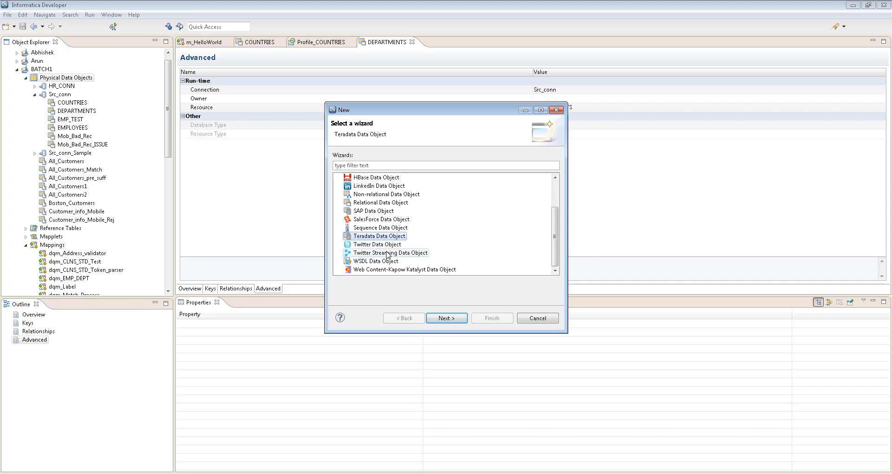
pyautogui.click(390, 253)
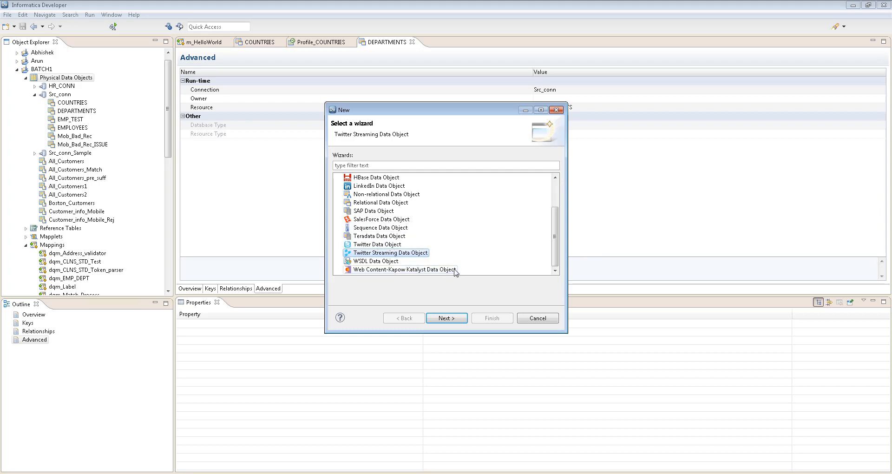
pyautogui.click(379, 185)
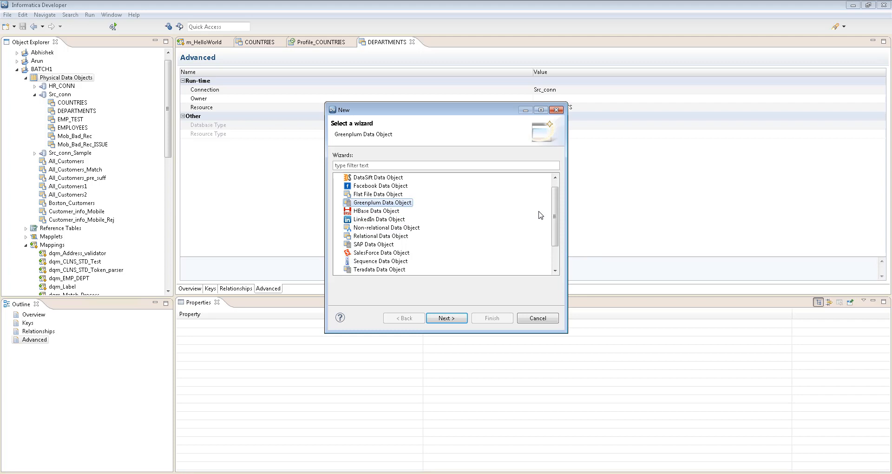
pyautogui.scroll(-3)
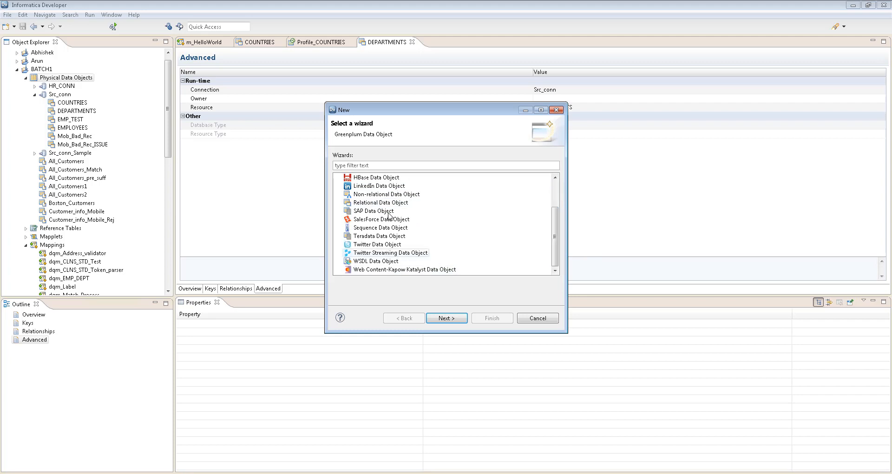
pyautogui.click(377, 243)
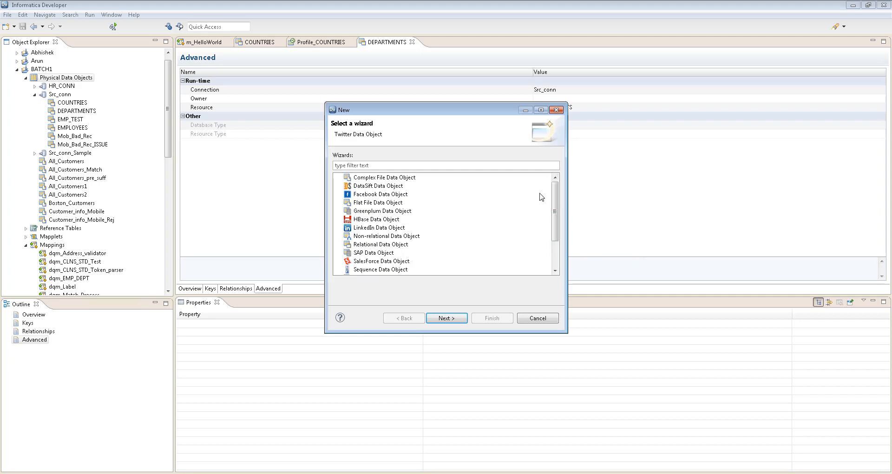
pyautogui.click(538, 317)
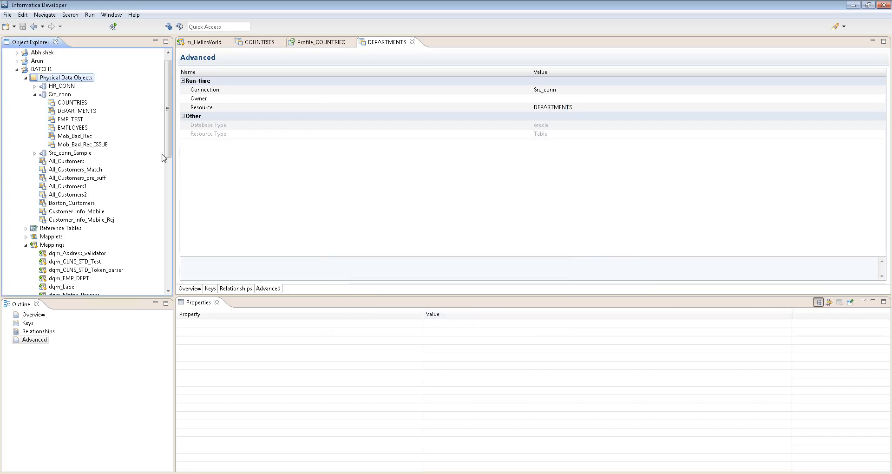
# - Collapse BATCH1's Physical Data Objects folder to reveal Mappings and Profiles
pyautogui.click(66, 77)
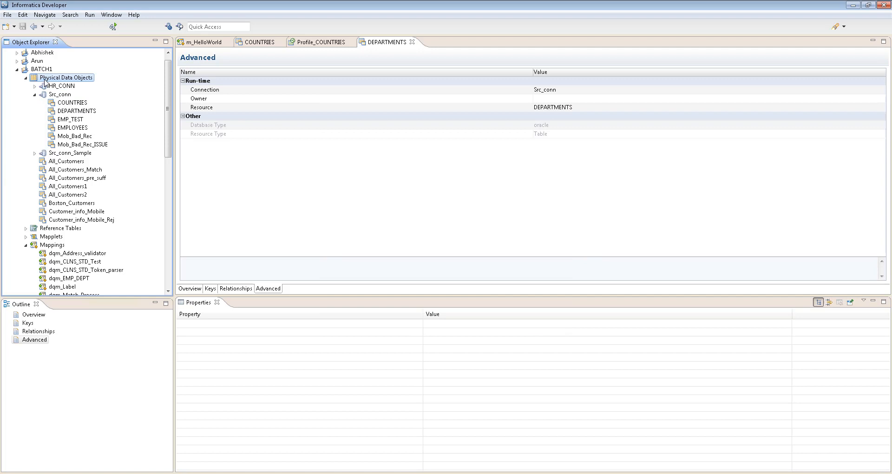
pyautogui.rightClick(65, 77)
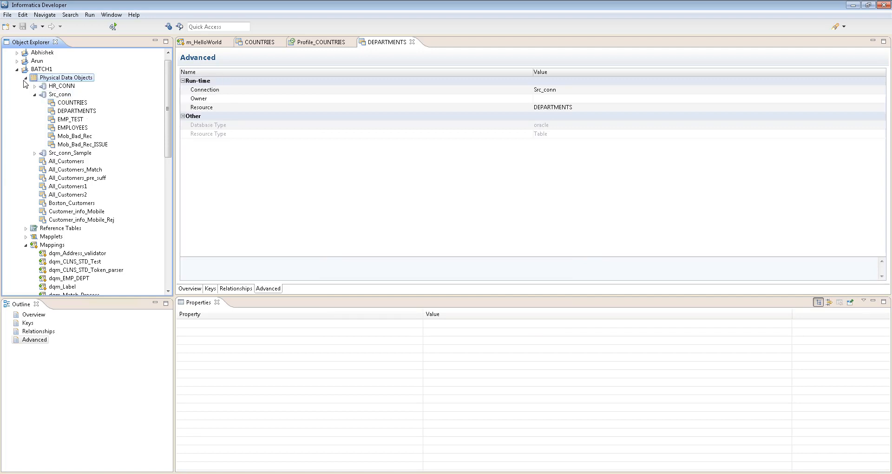
pyautogui.click(27, 77)
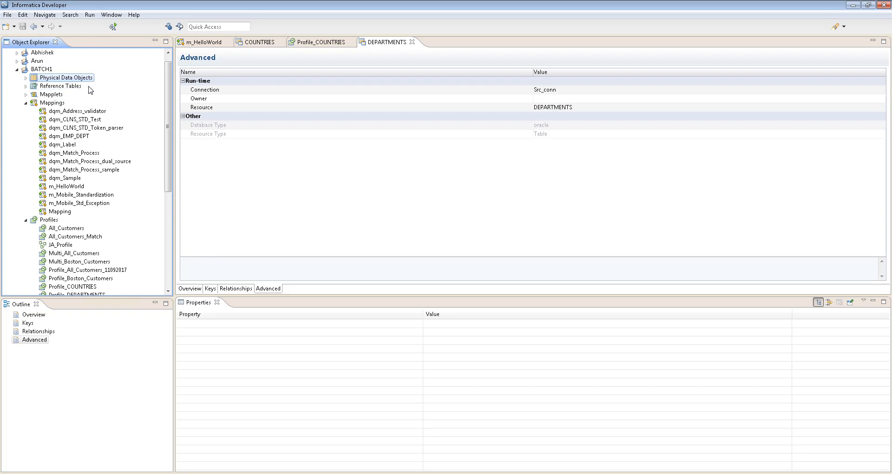
pyautogui.moveTo(146, 95)
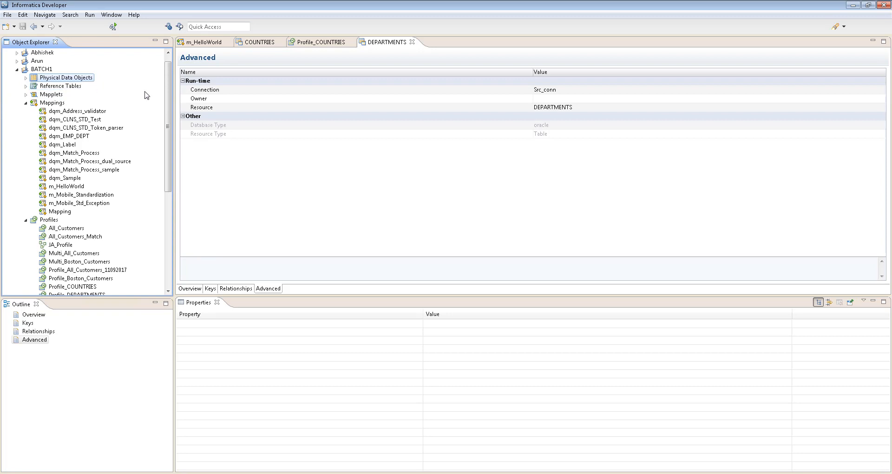